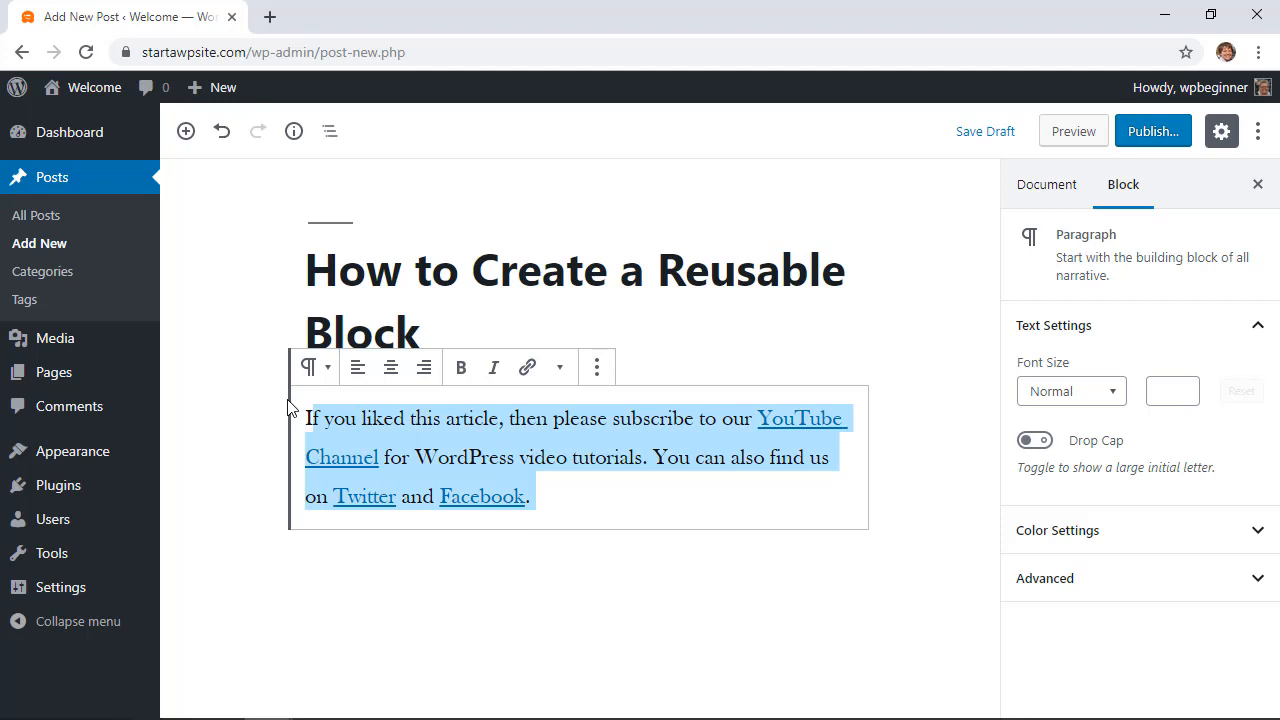
Convert the subscribe-and-follow paragraph into a reusable block named 'Social Call to Action'
left_click(560, 497)
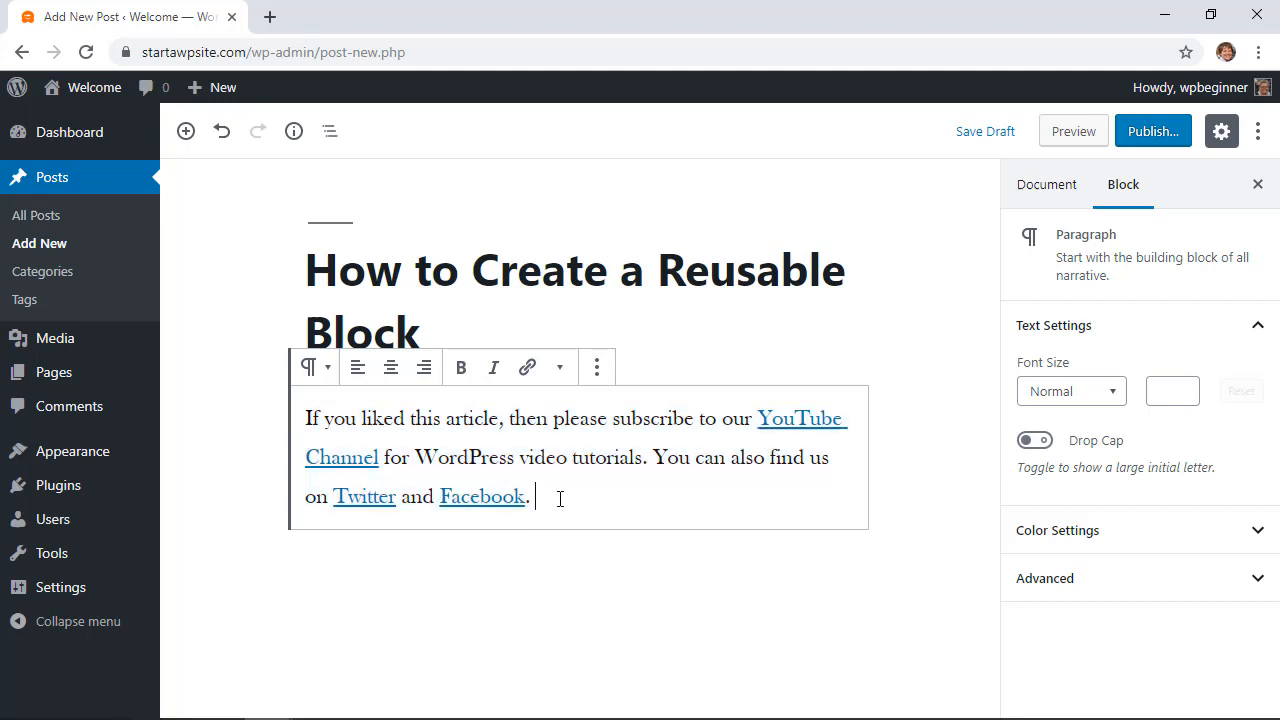
mouse_move(614, 610)
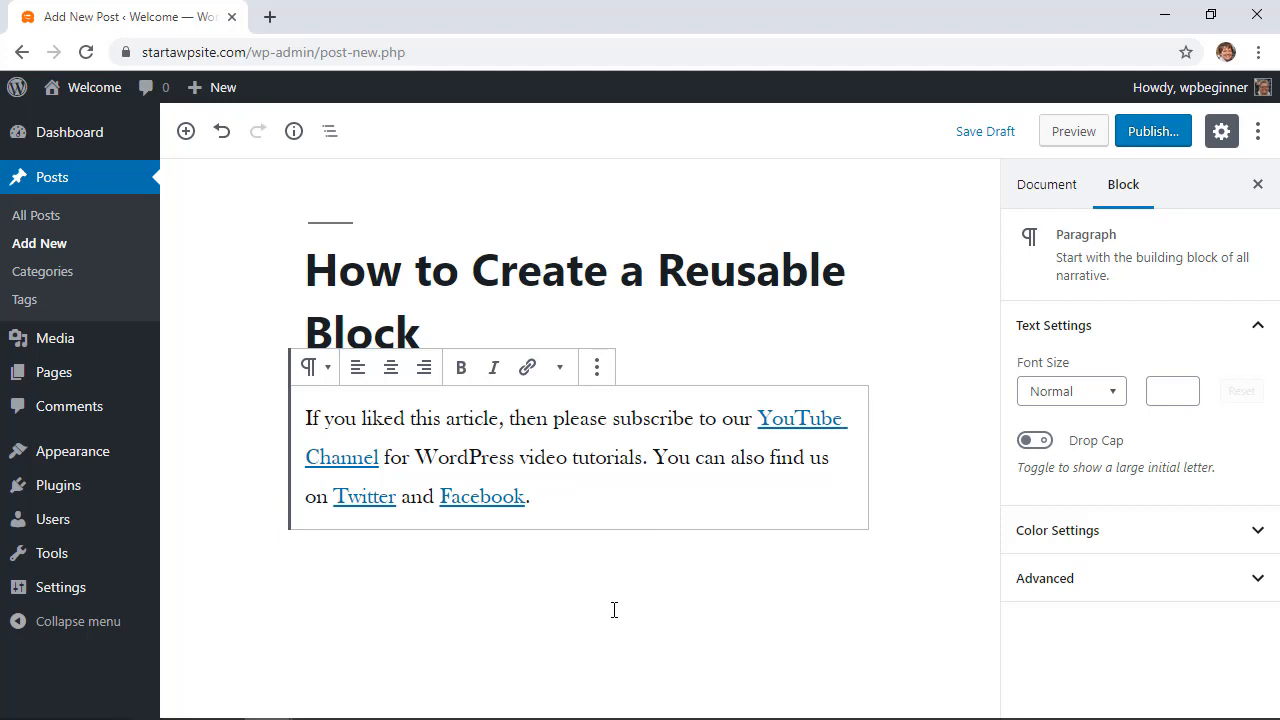
mouse_move(565, 484)
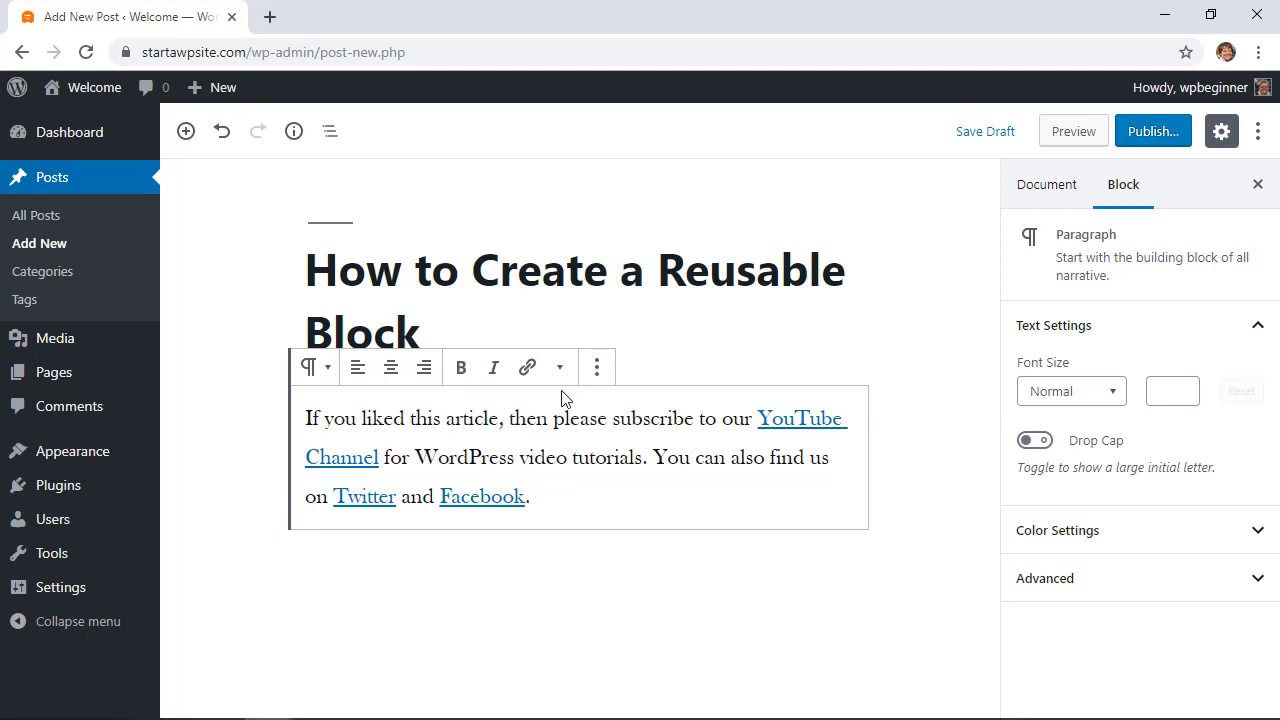
mouse_move(596, 367)
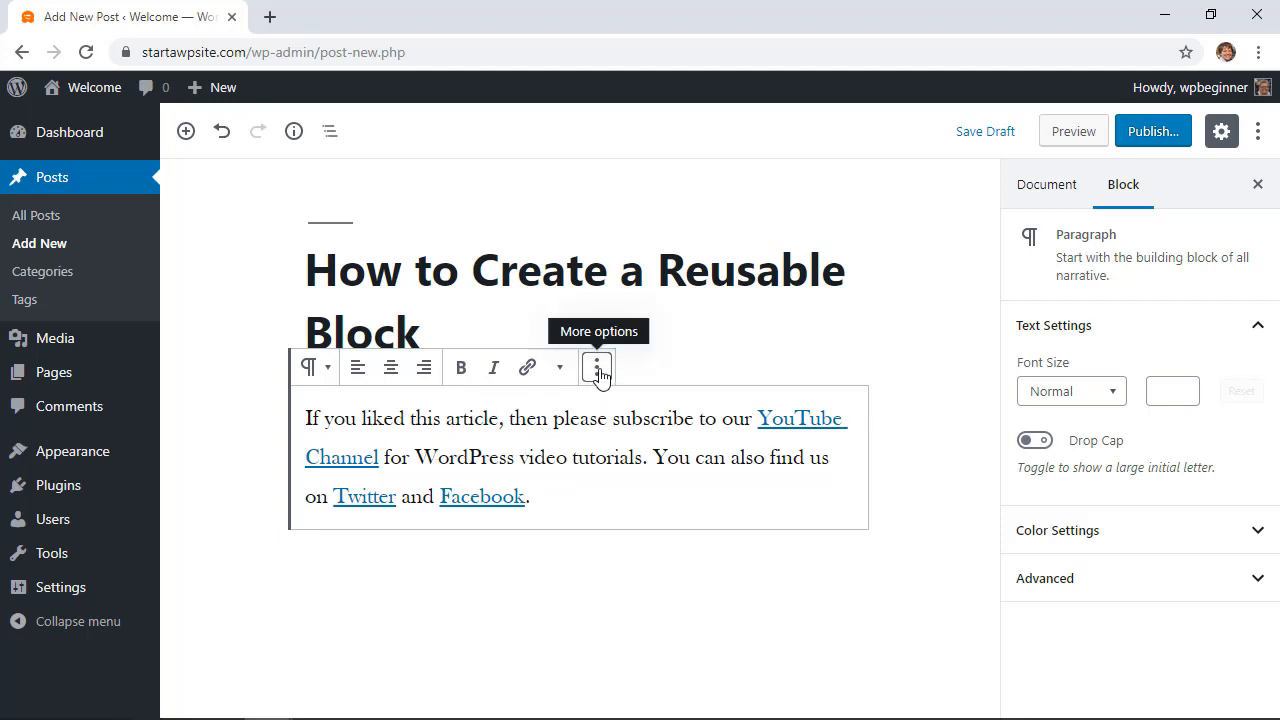
left_click(597, 367)
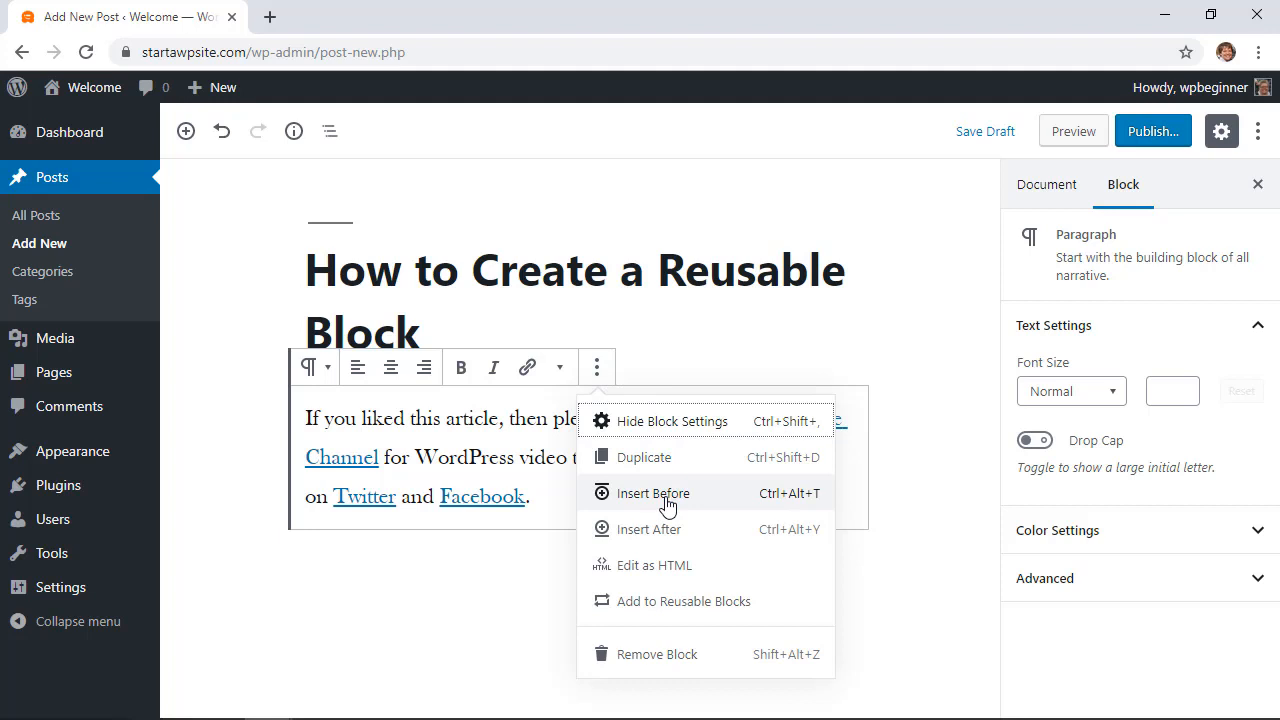
mouse_move(656, 601)
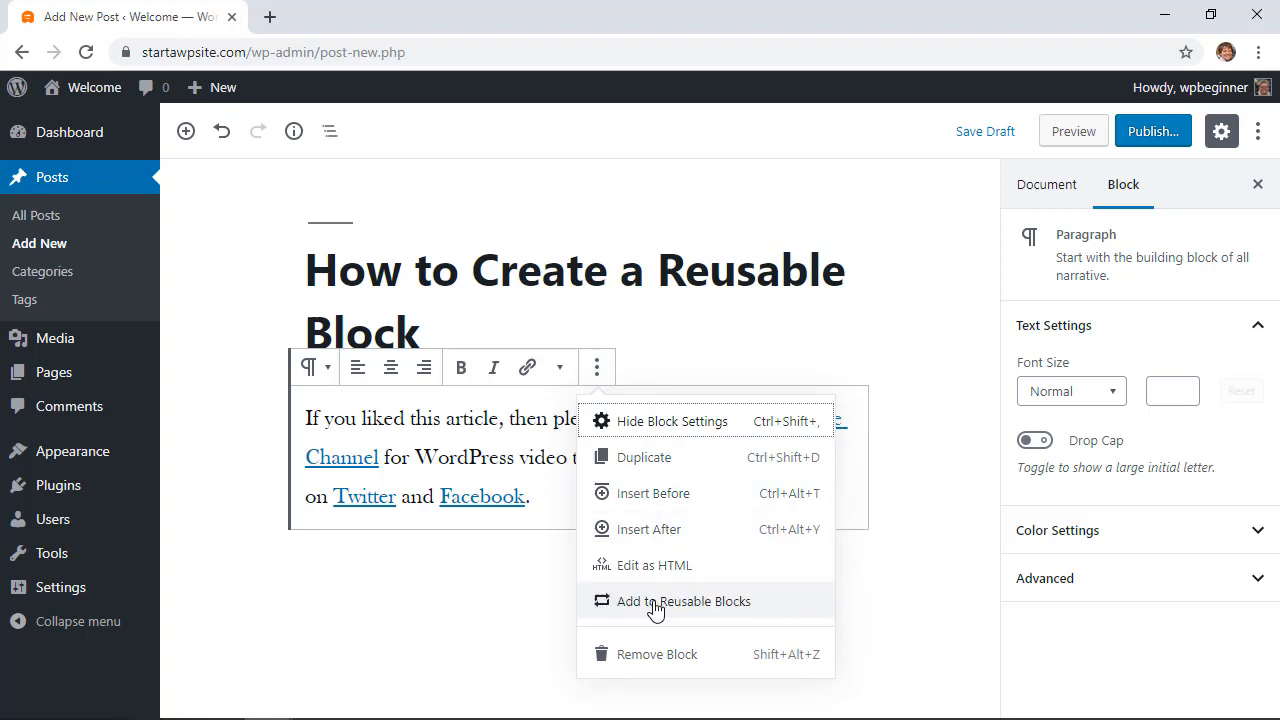
left_click(683, 601)
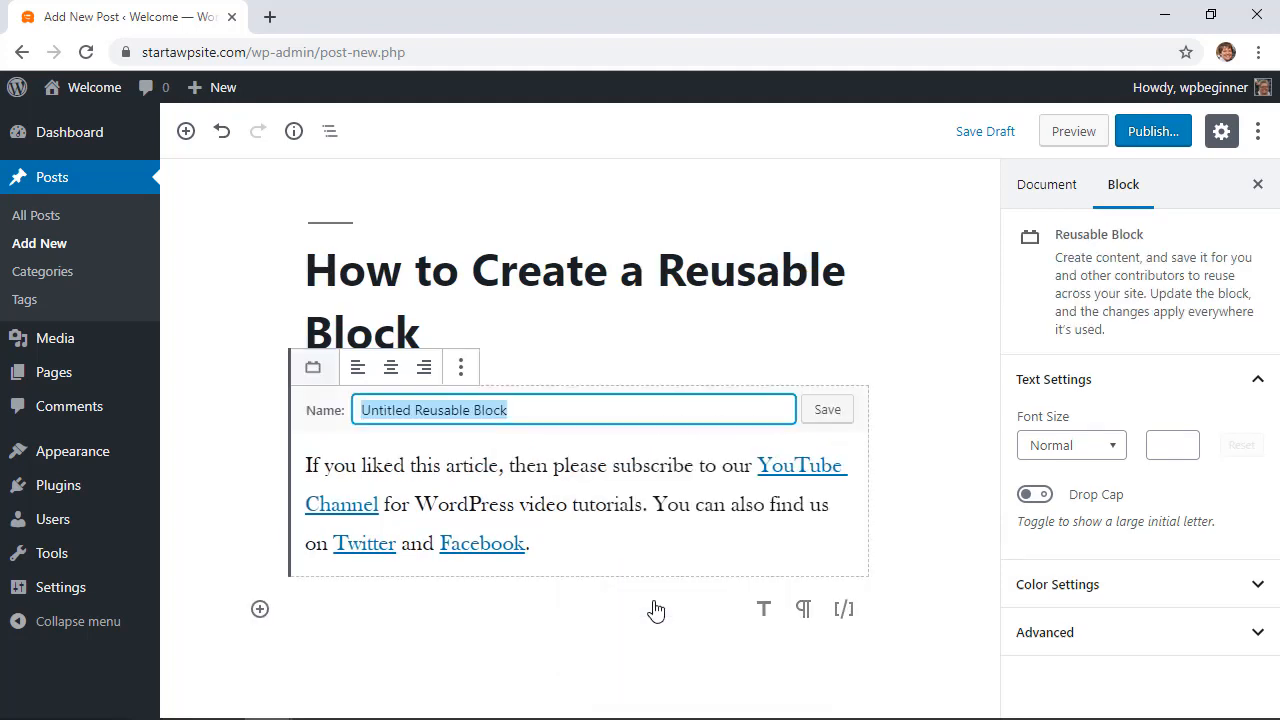
left_click(826, 408)
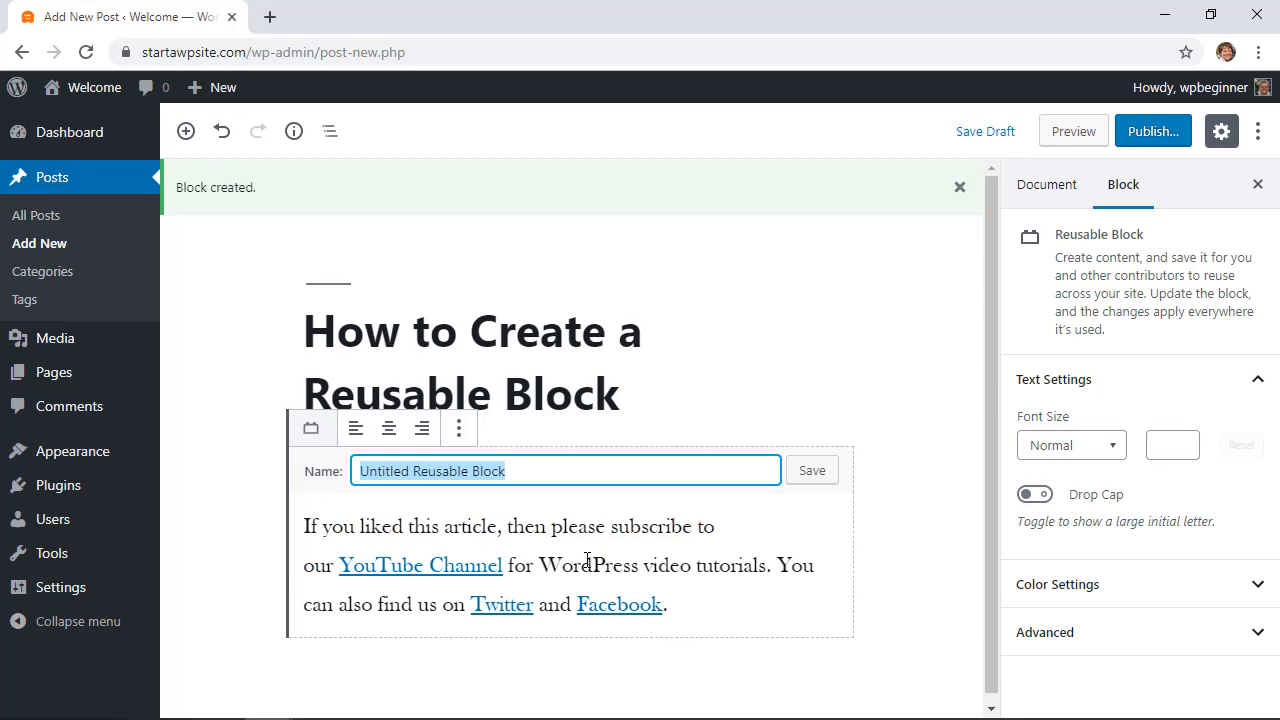
type("Social Call to Action")
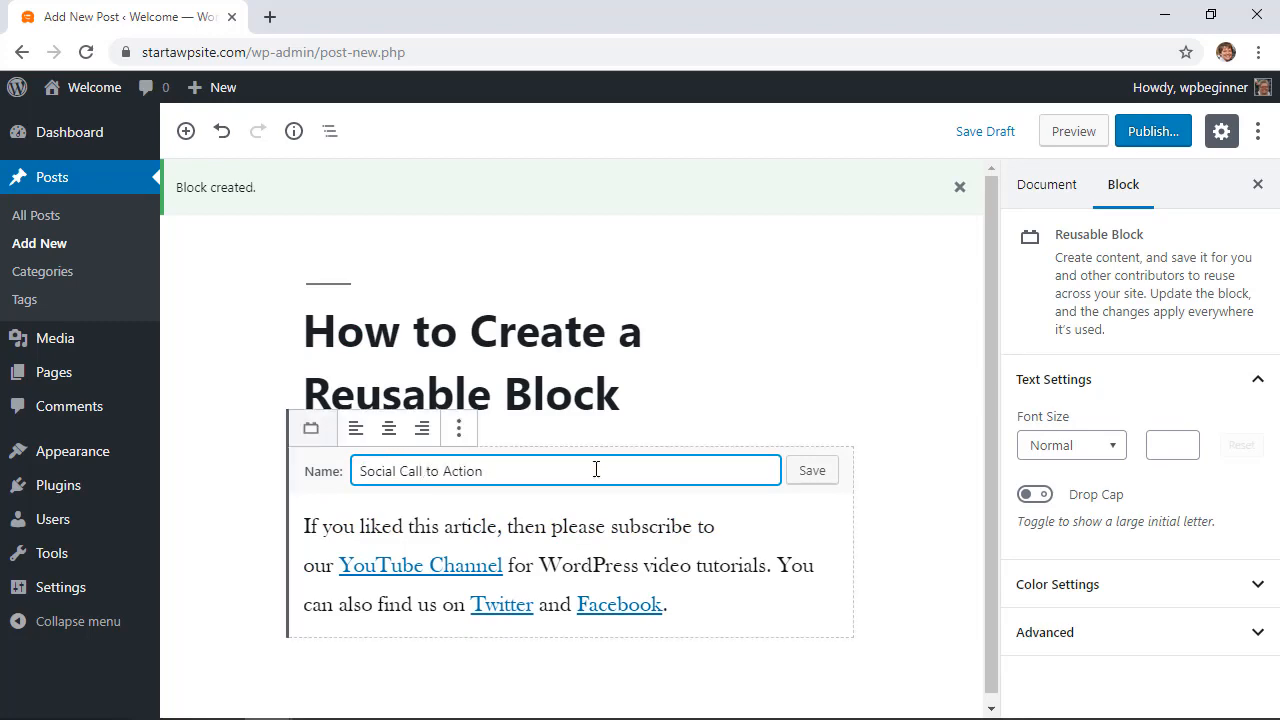
left_click(811, 470)
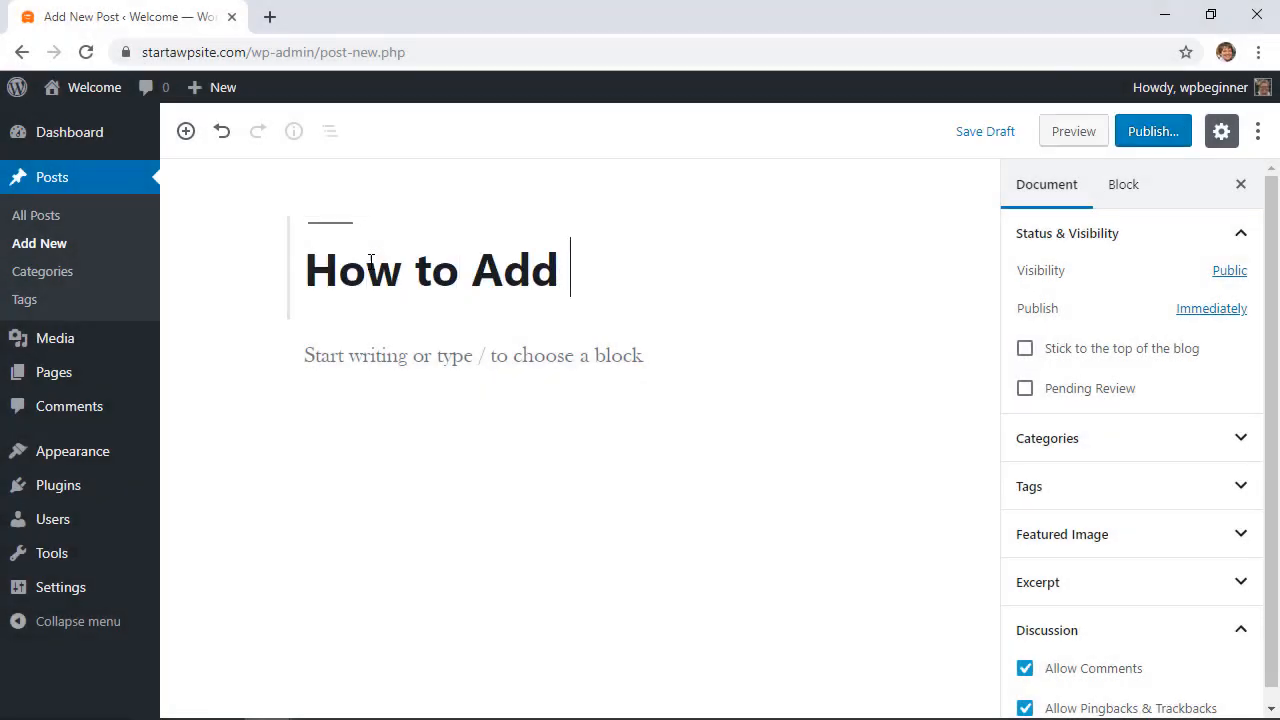
Title the post 'How to Add Images to WordPress' and insert the Social Call to Action block
type("Images to Wor")
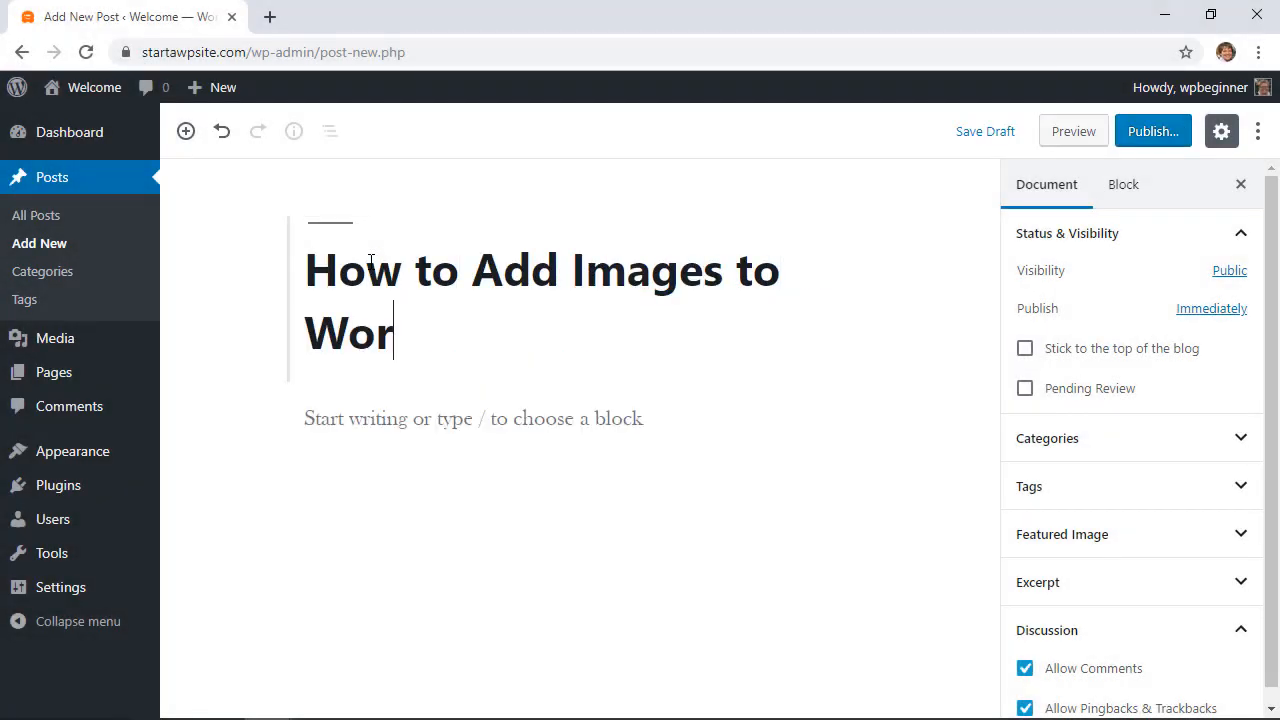
type("dPress")
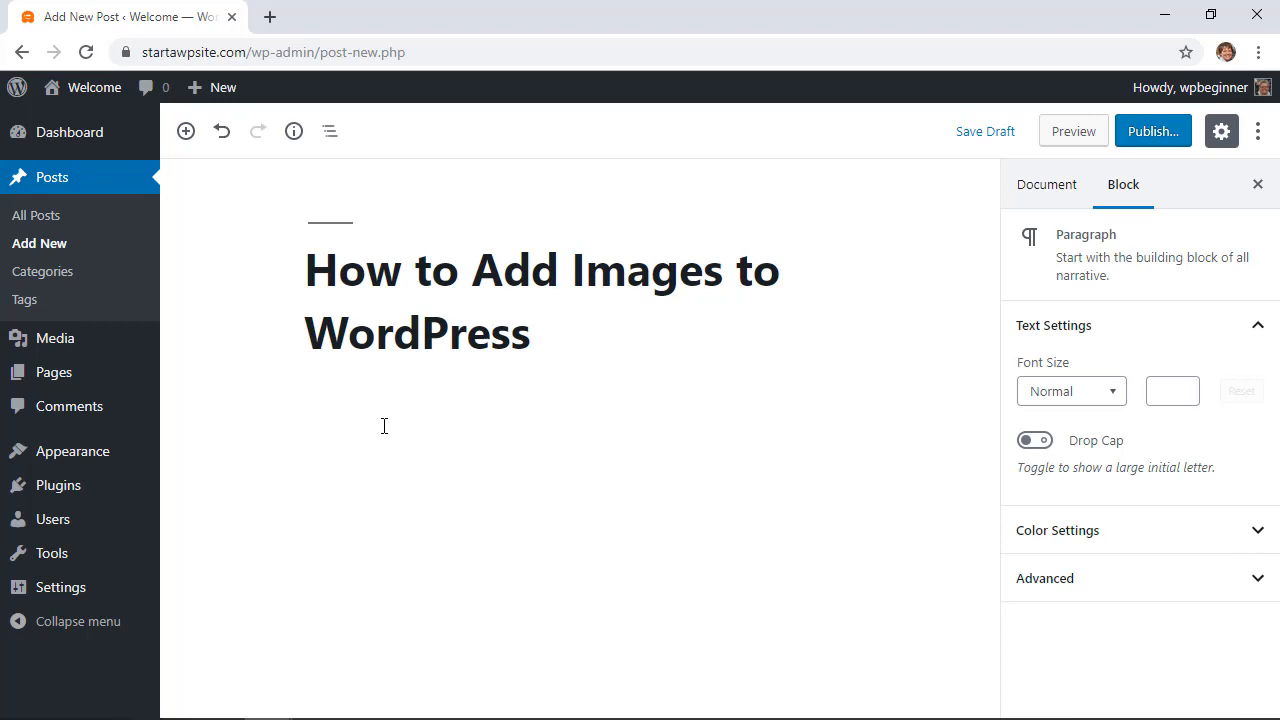
left_click(410, 420)
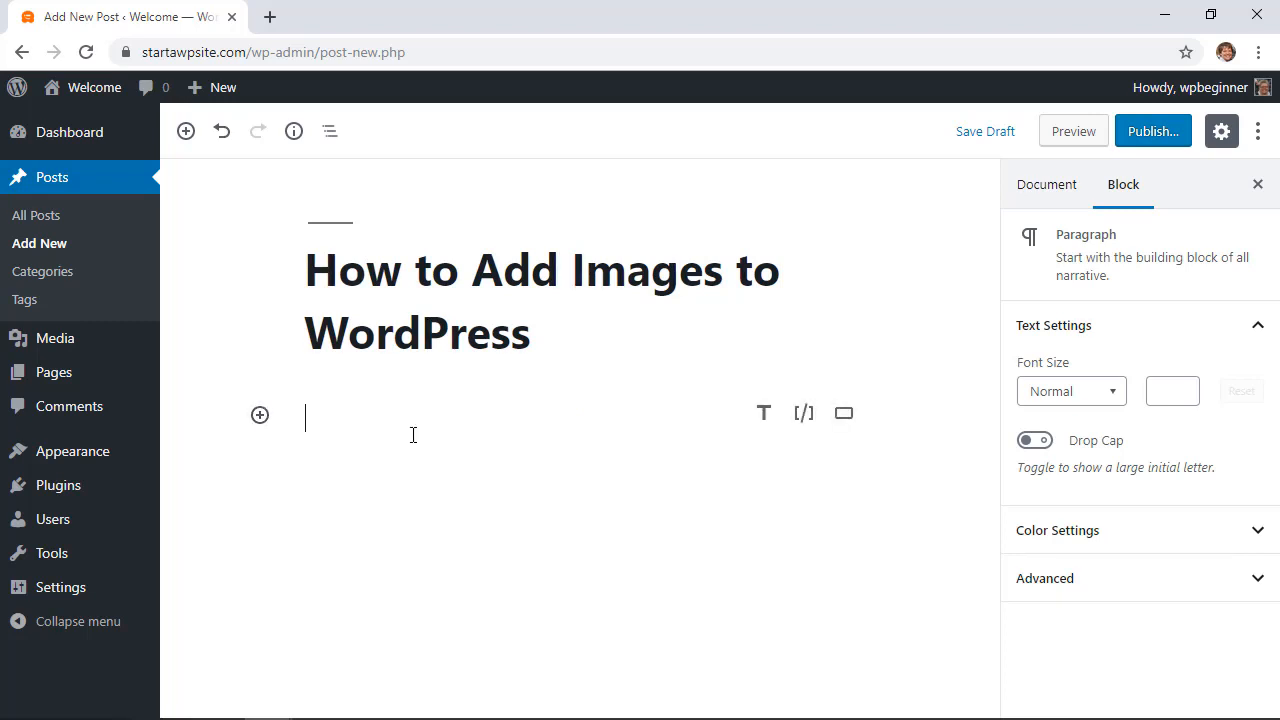
left_click(260, 415)
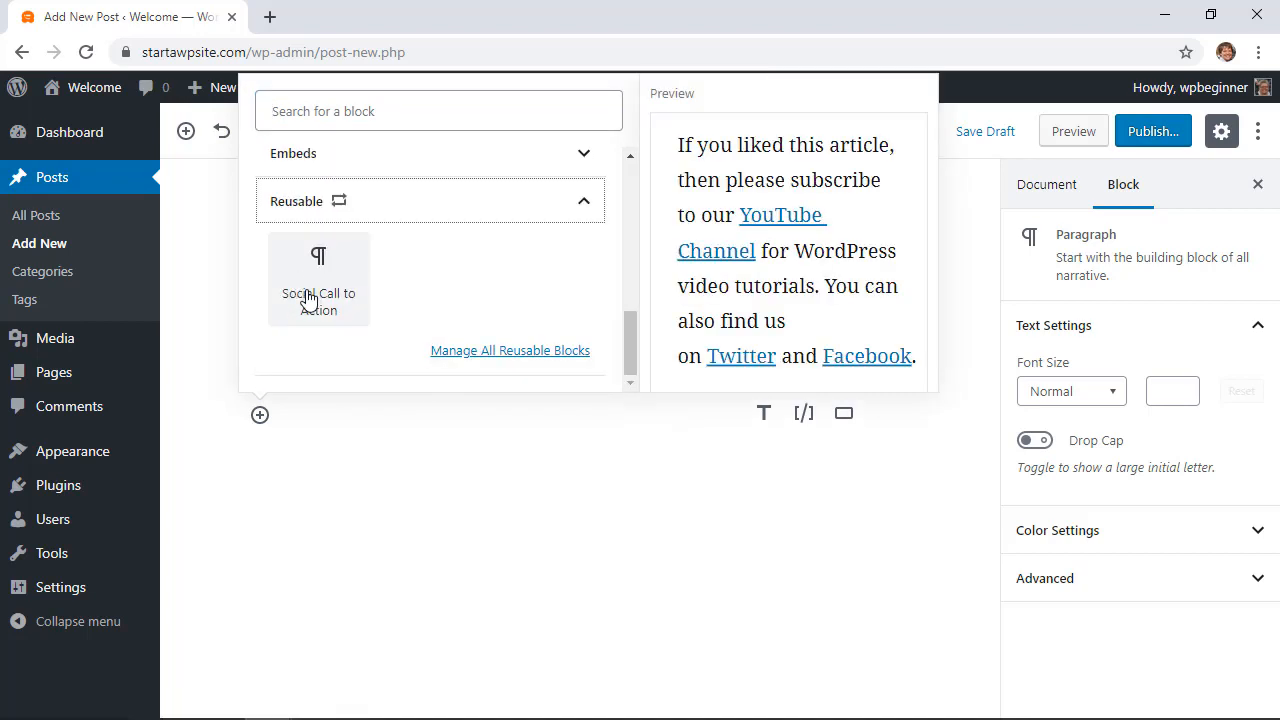
mouse_move(313, 292)
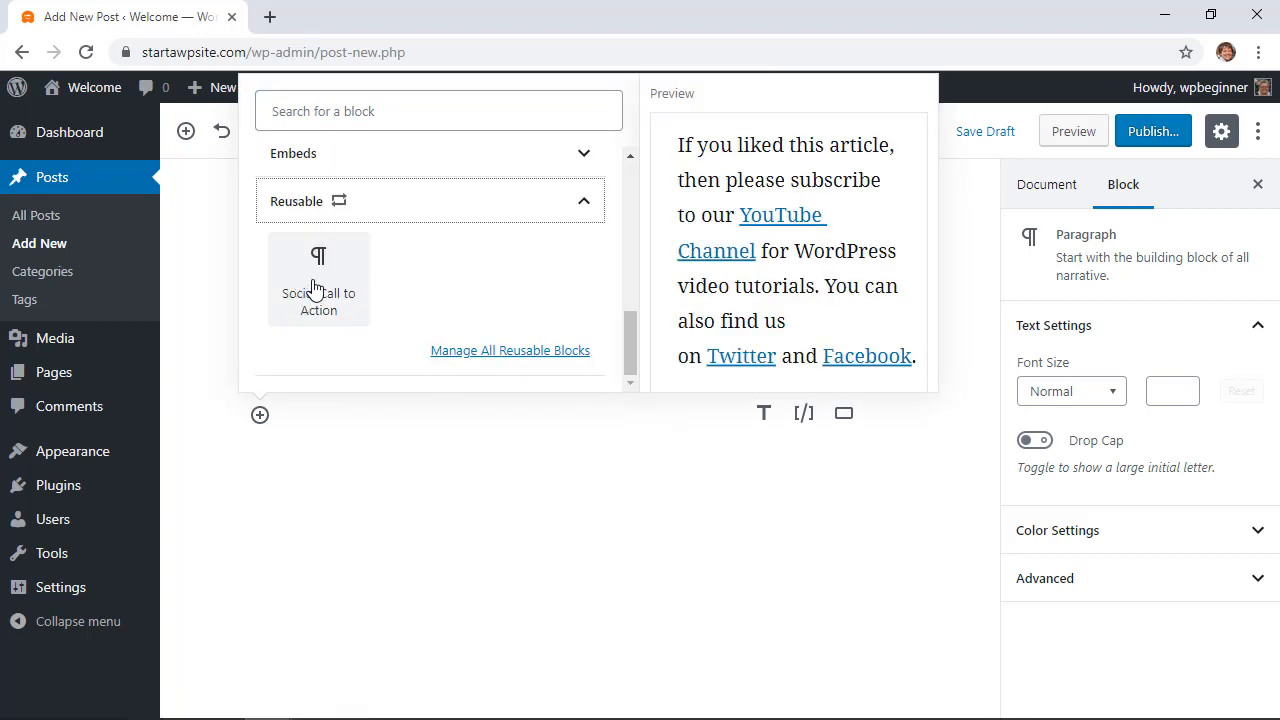
left_click(318, 278)
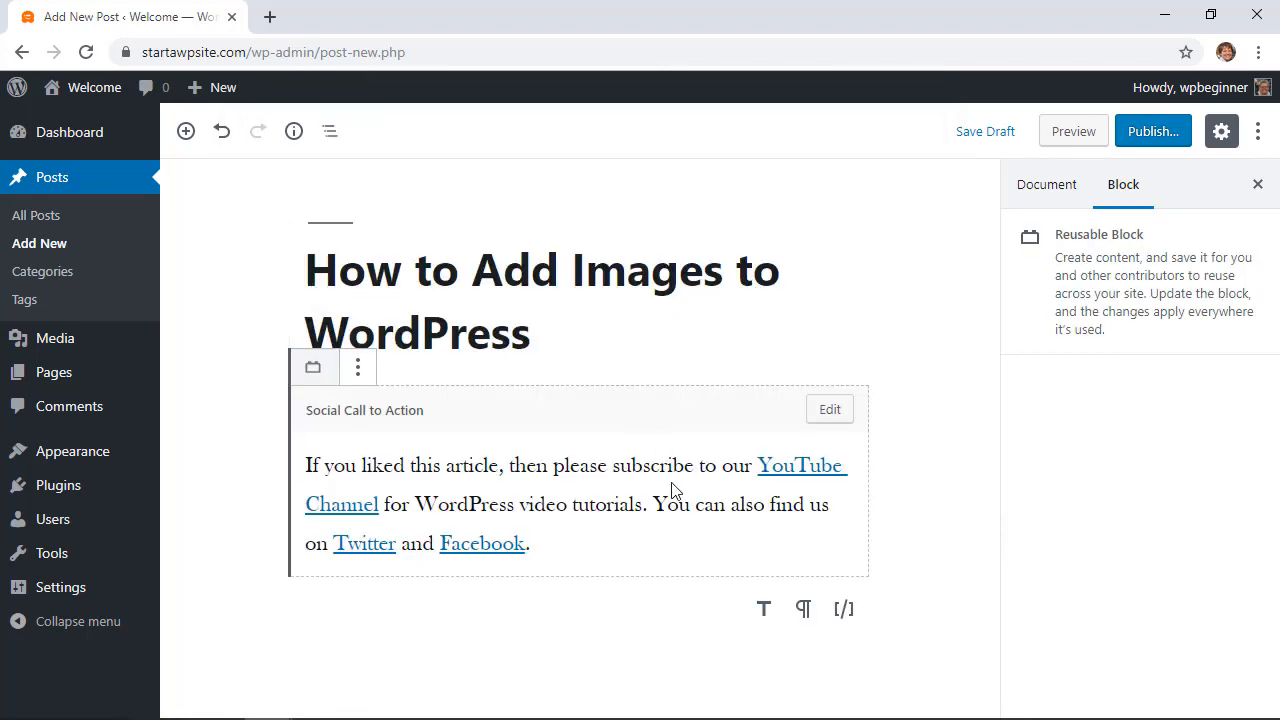
mouse_move(622, 539)
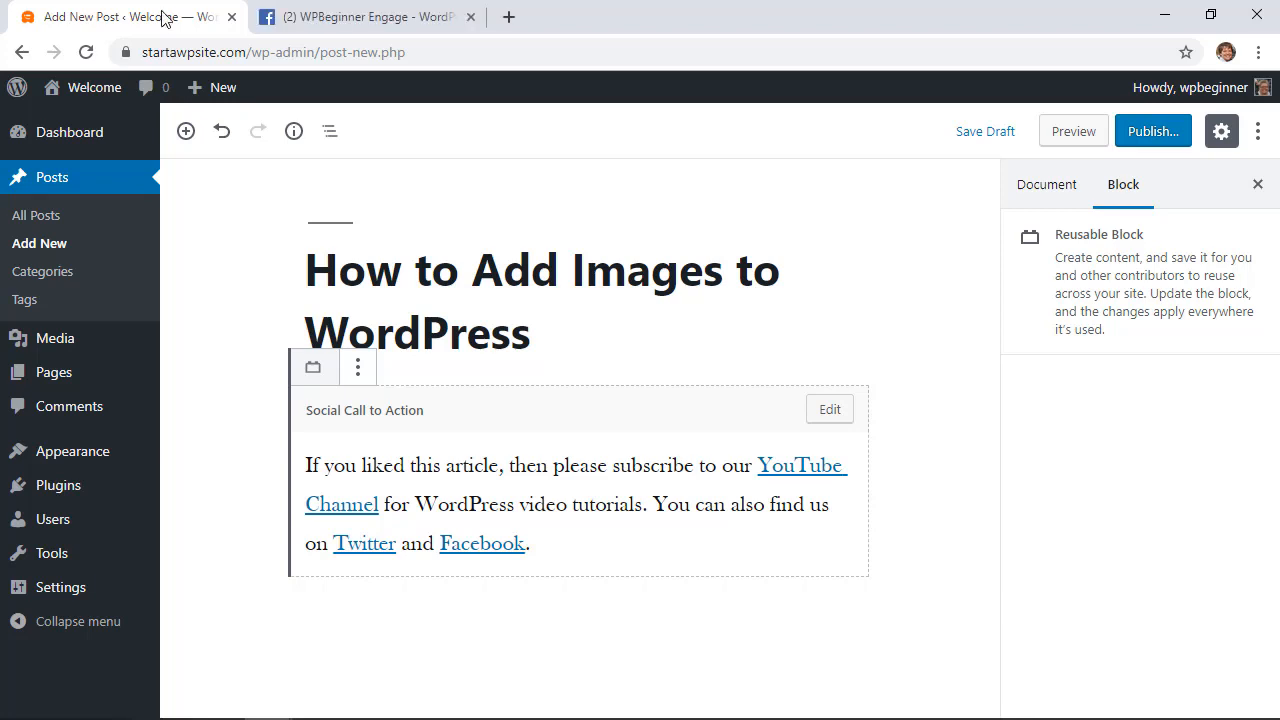
mouse_move(425, 545)
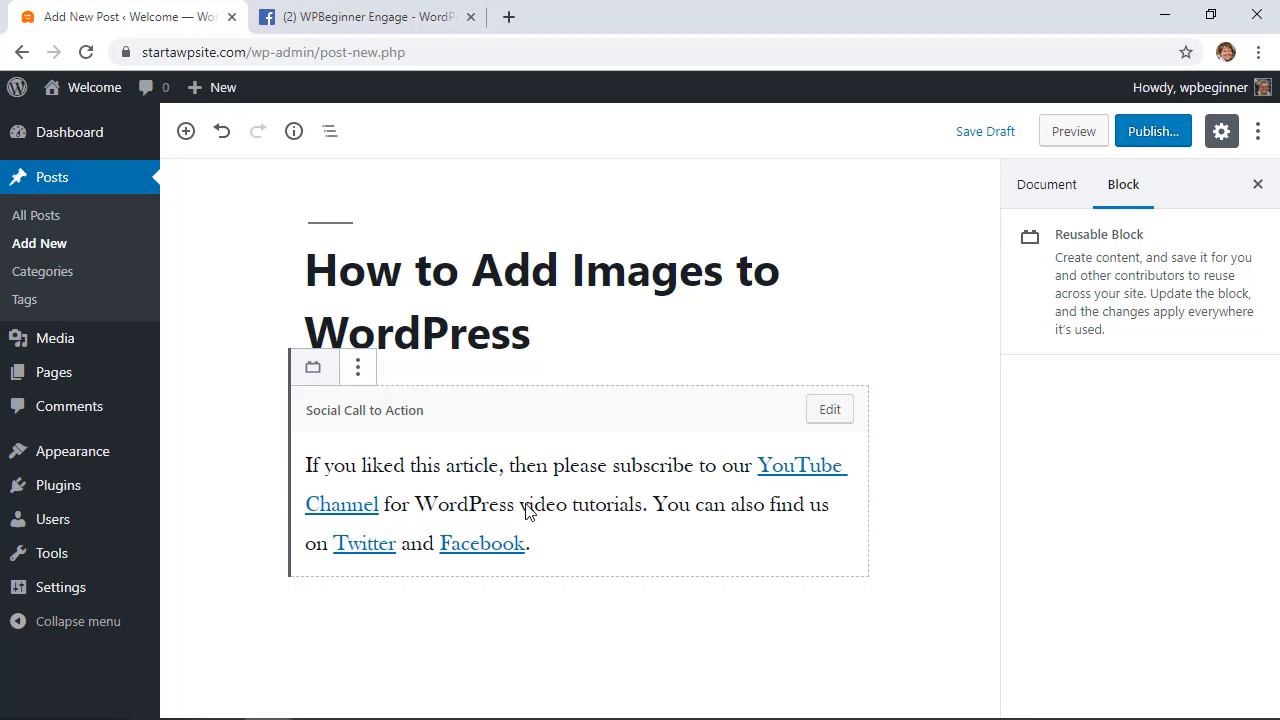
Copy the WPBeginner Engage Facebook group URL and return to the WordPress editor
left_click(367, 17)
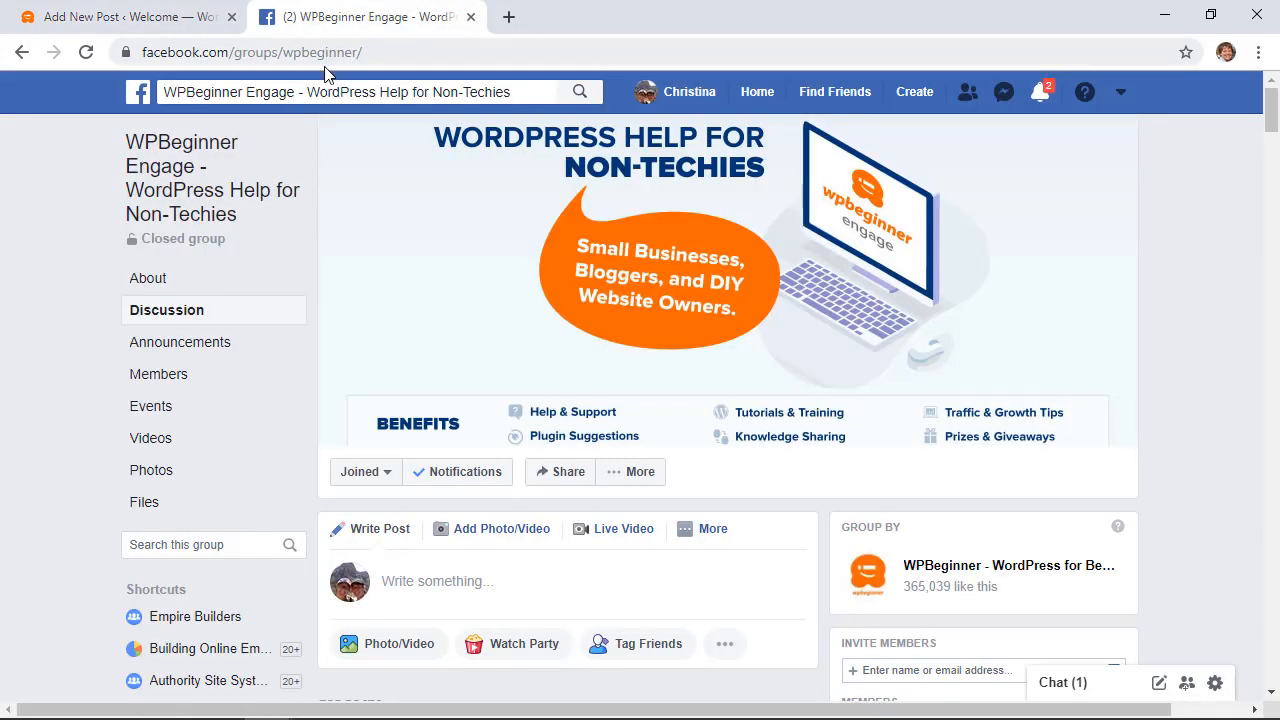
left_click(250, 52)
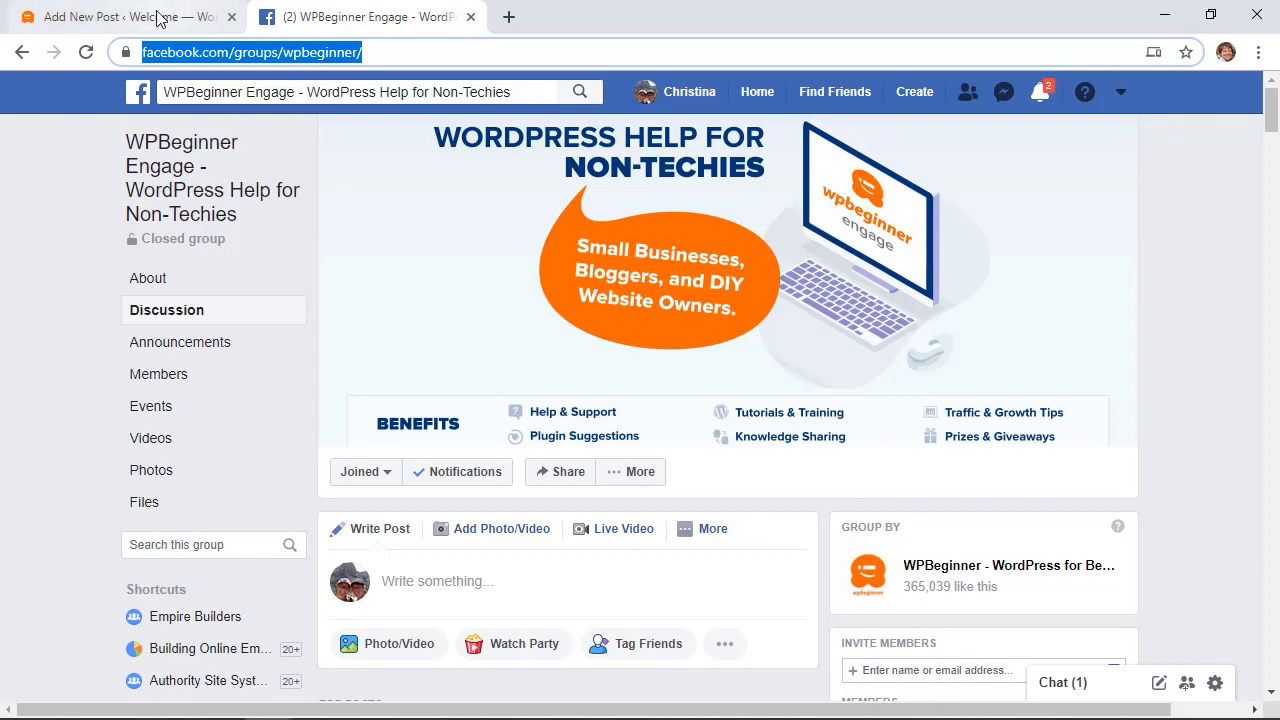
left_click(120, 17)
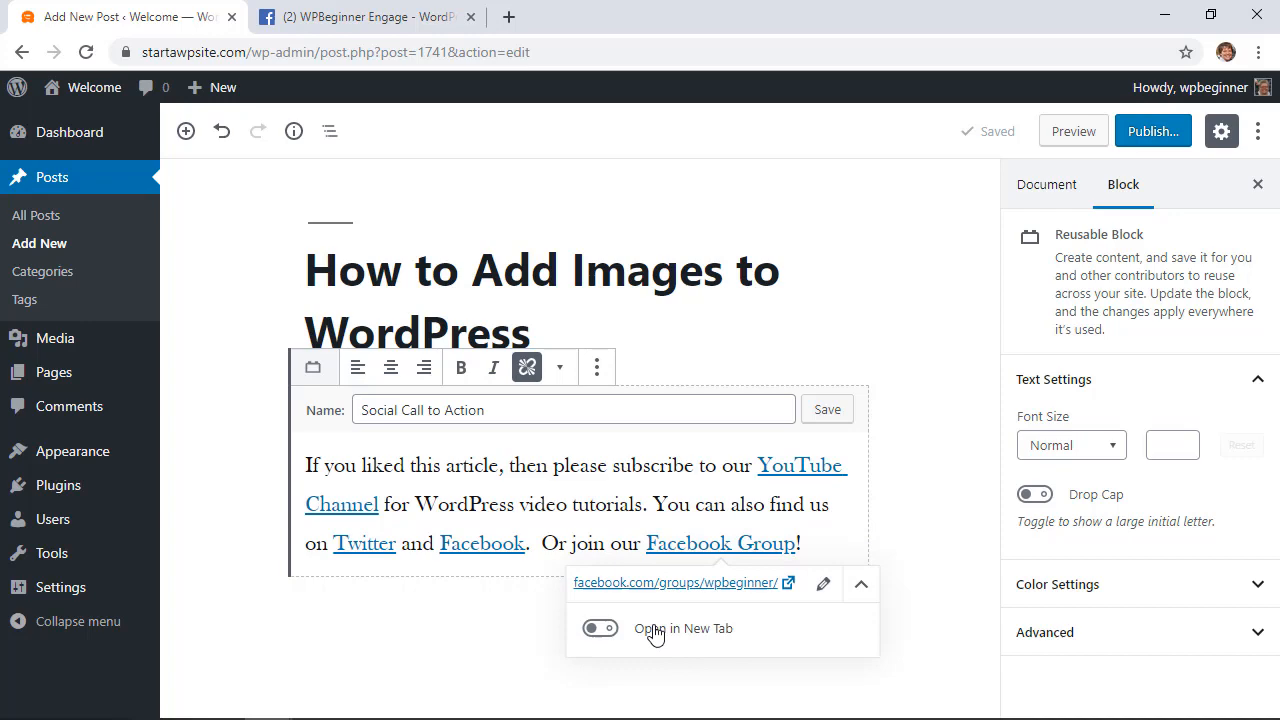
Edit the reusable block to add a linked 'Or join our Facebook Group!' sentence
left_click(1152, 131)
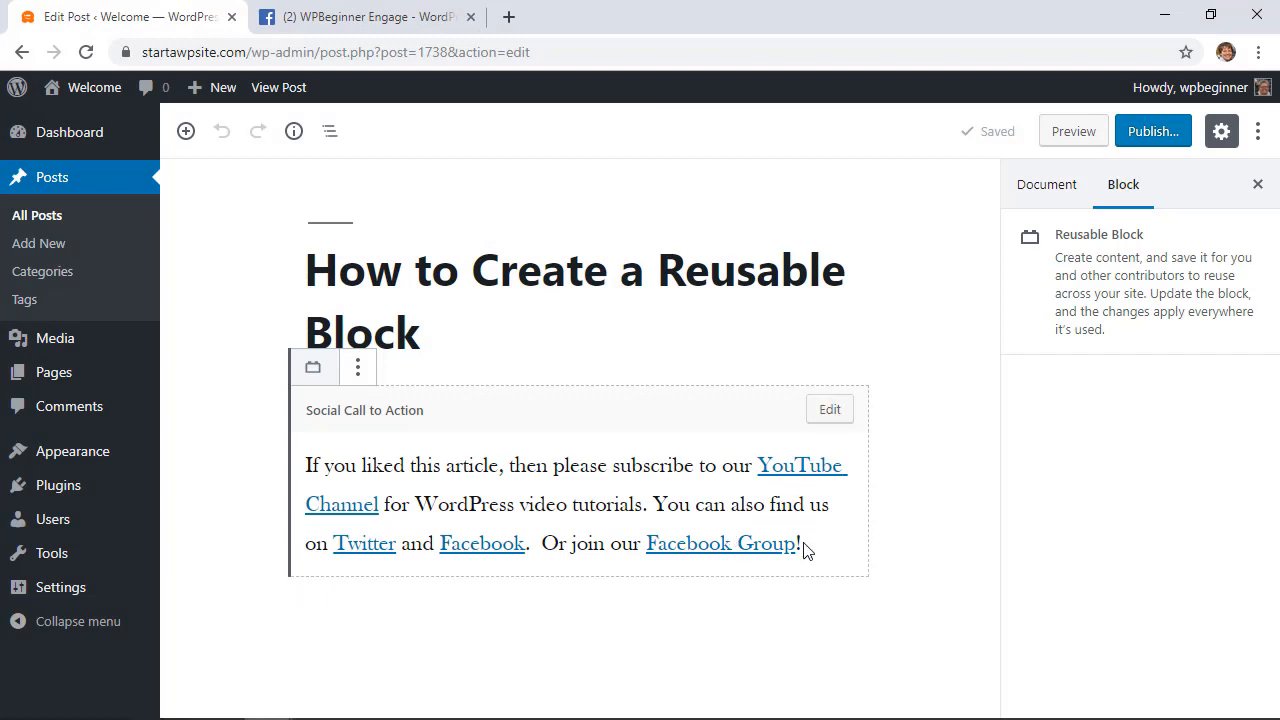
mouse_move(762, 545)
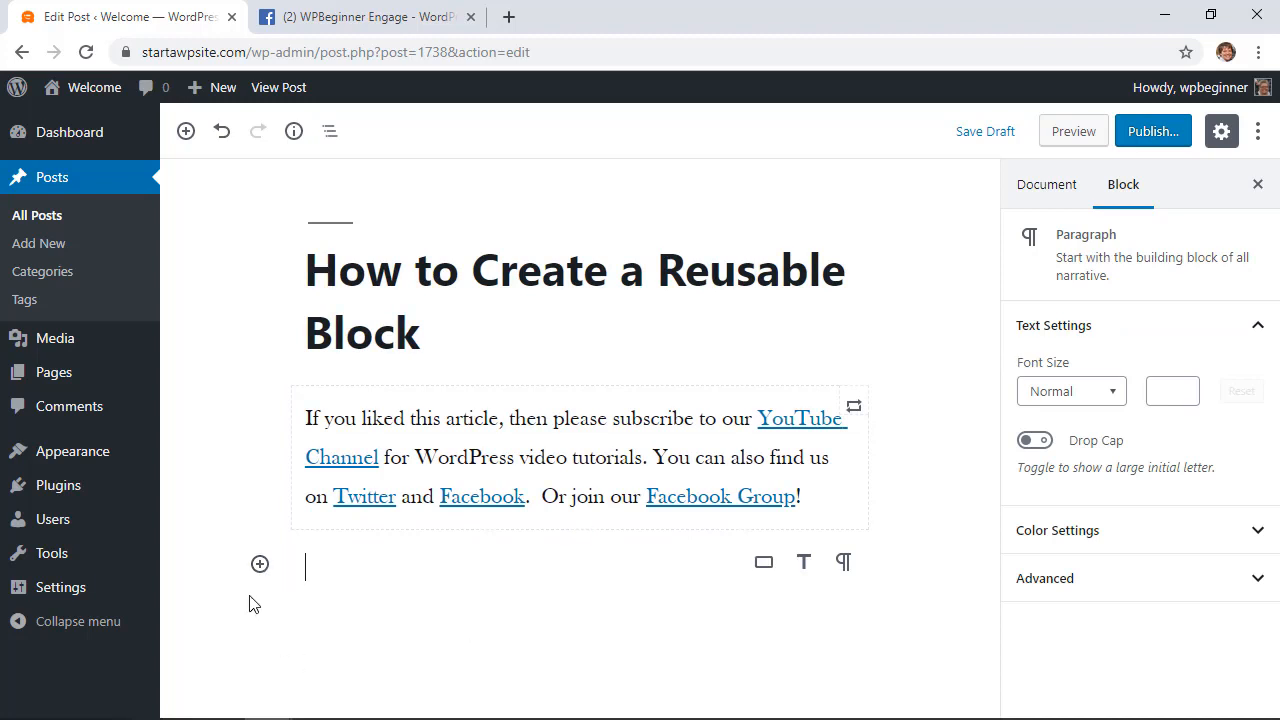
Add a dark-blue, squared-style button labelled 'Check Price' below the paragraph
left_click(259, 564)
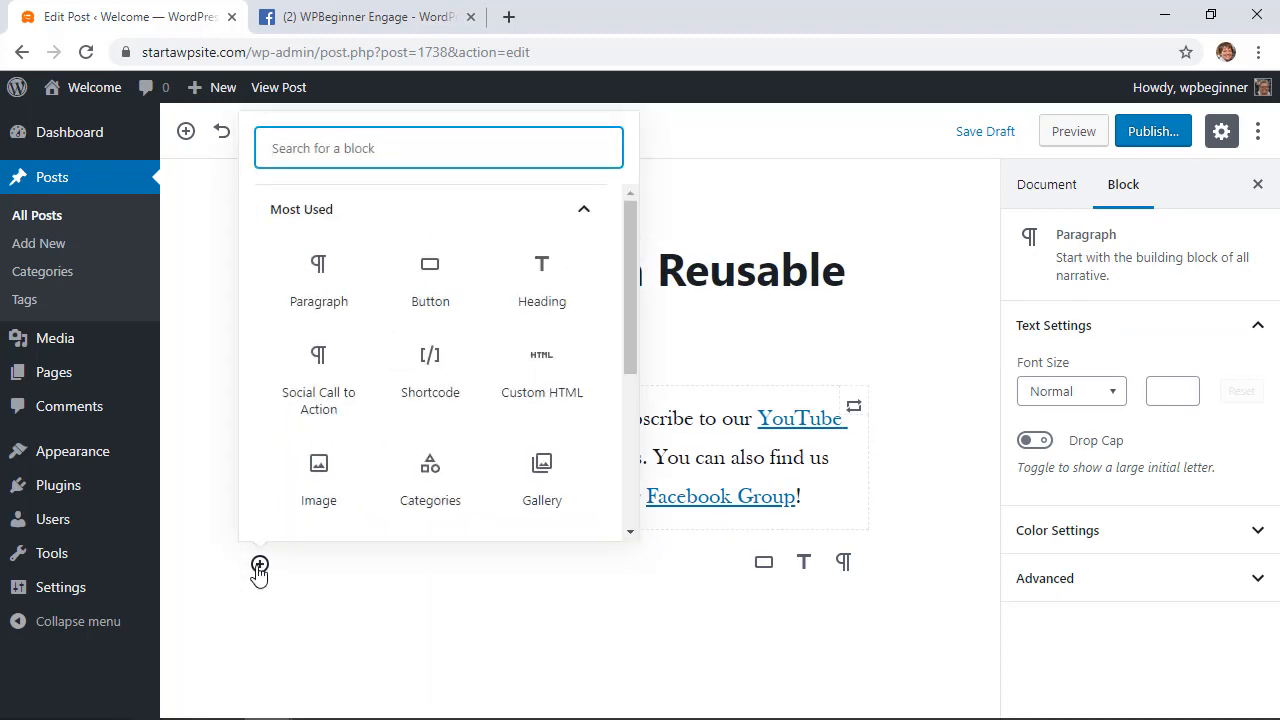
left_click(429, 264)
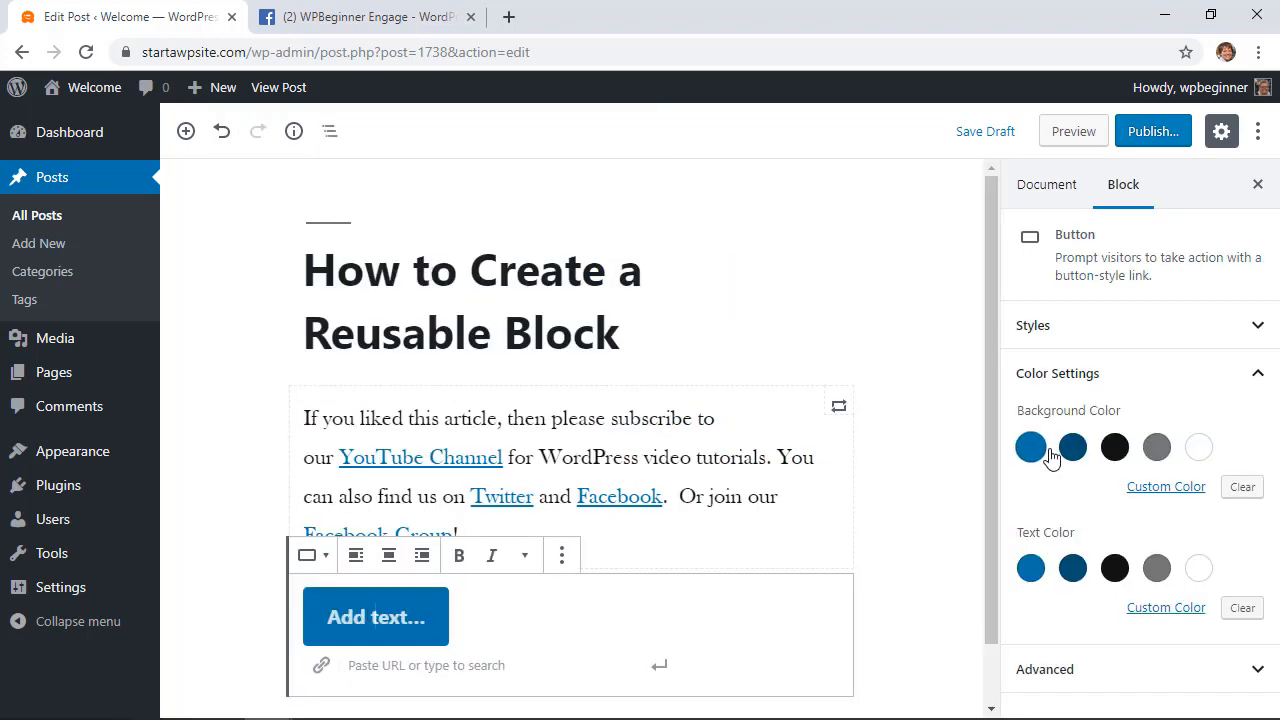
left_click(1165, 486)
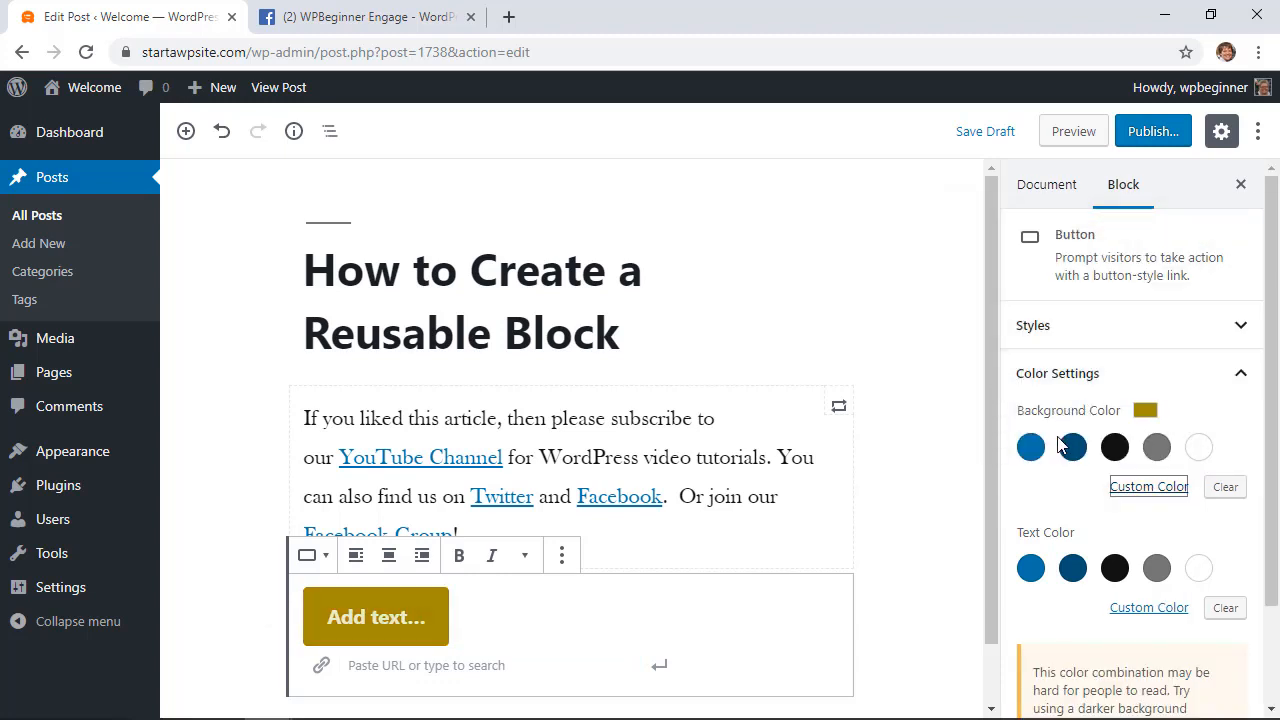
left_click(1072, 447)
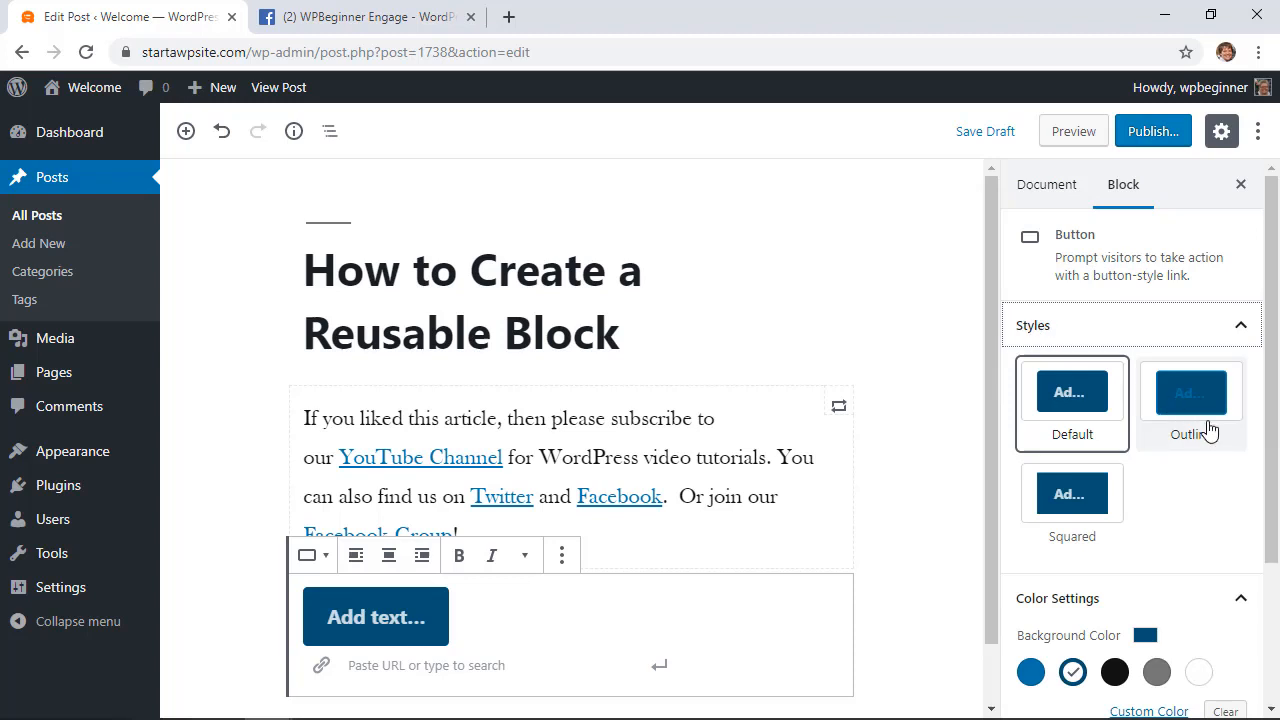
left_click(1071, 500)
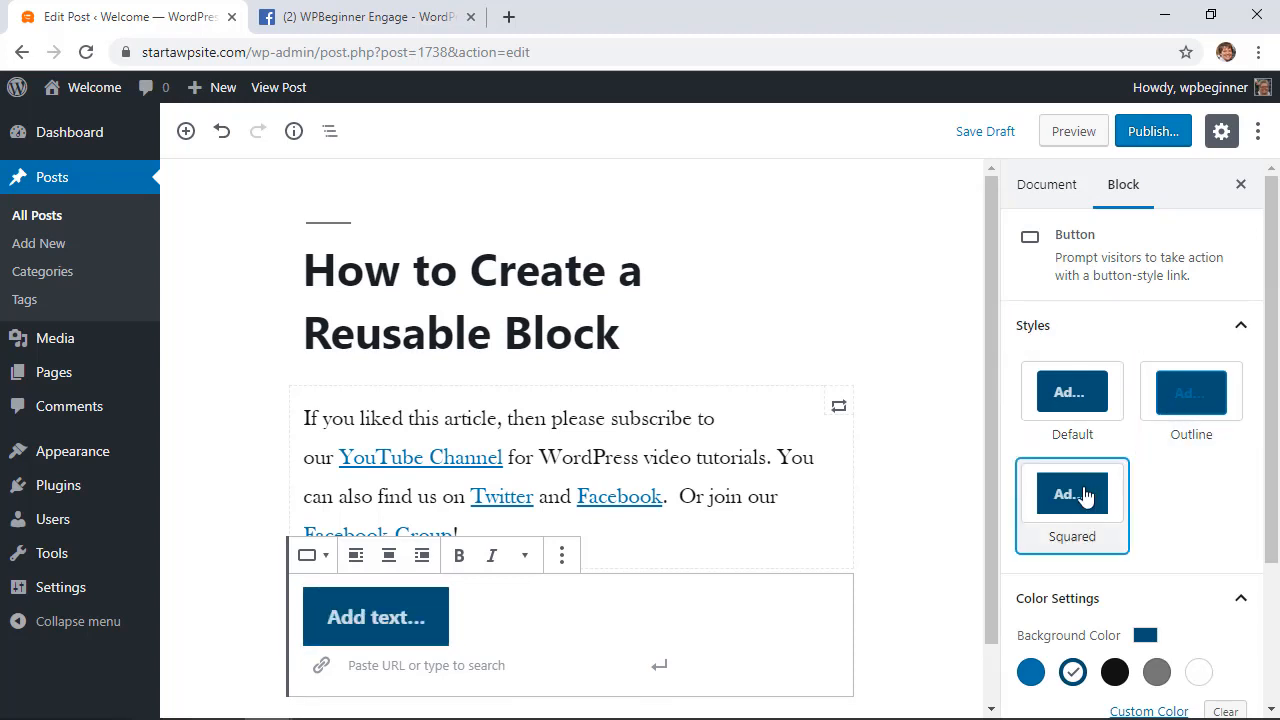
type("Check Price")
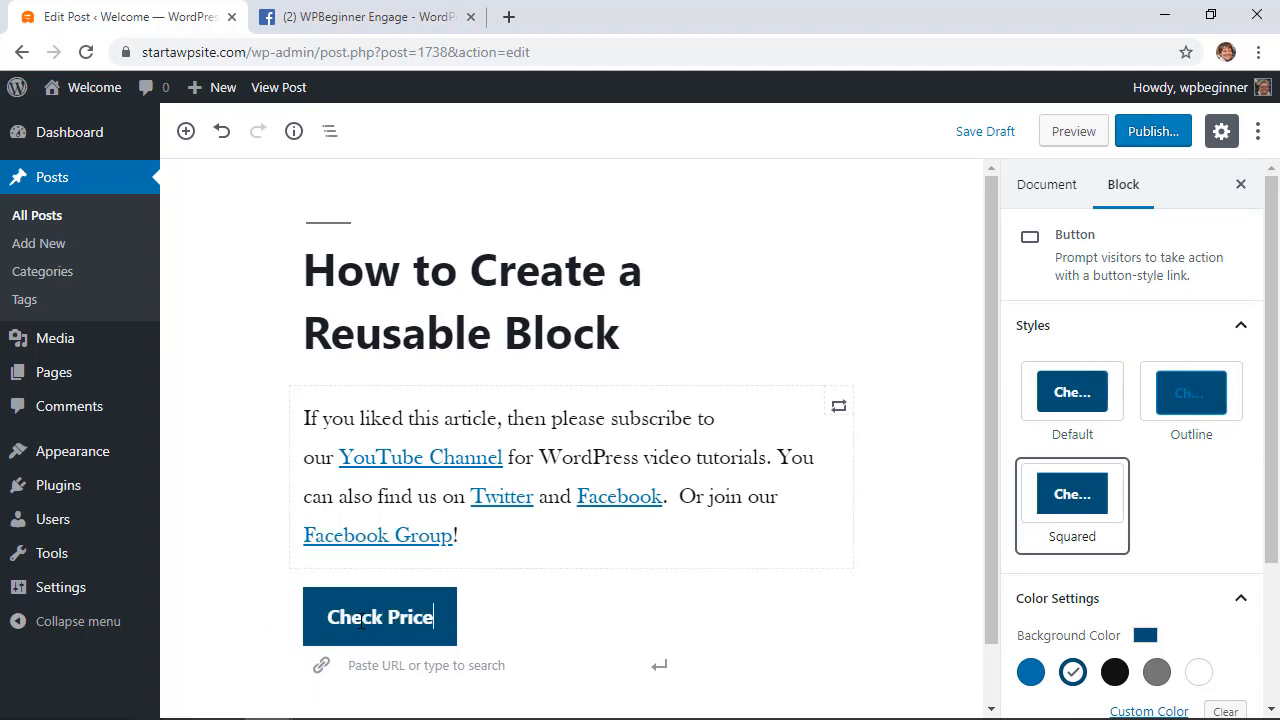
left_click(1046, 184)
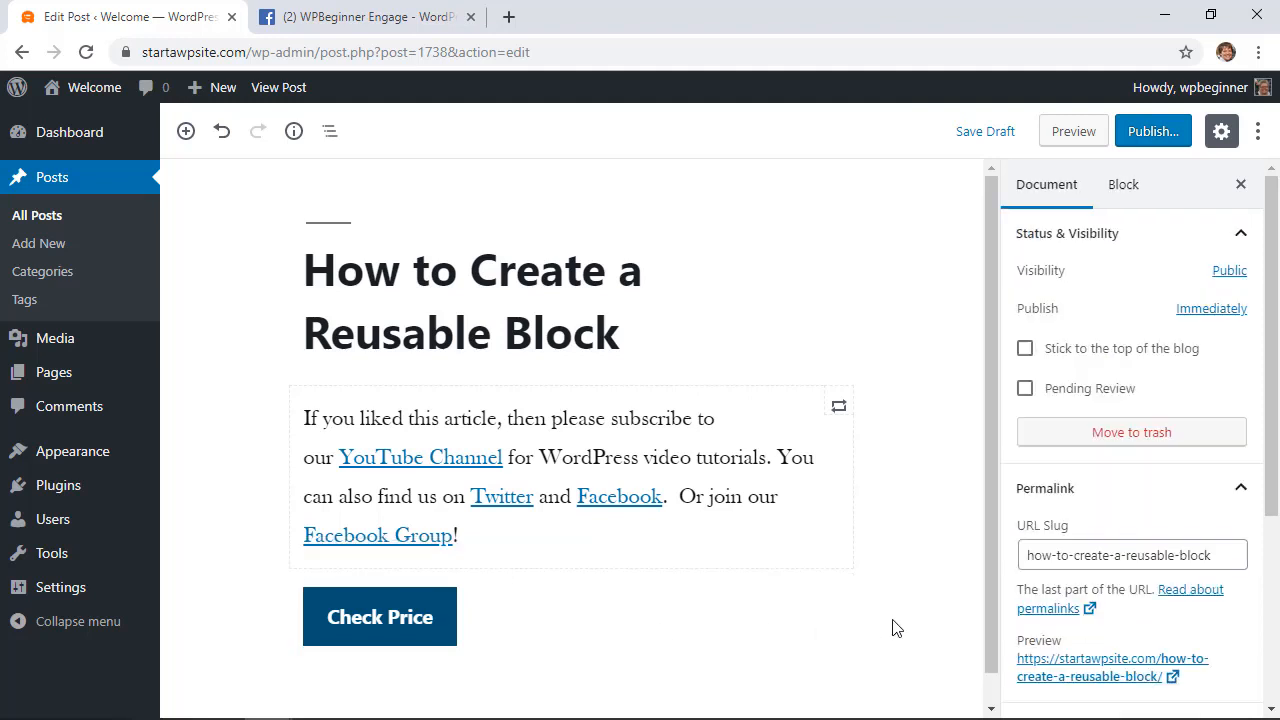
Save the Check Price button as reusable block 'Designed Button', save the draft, and open All Posts
left_click(379, 616)
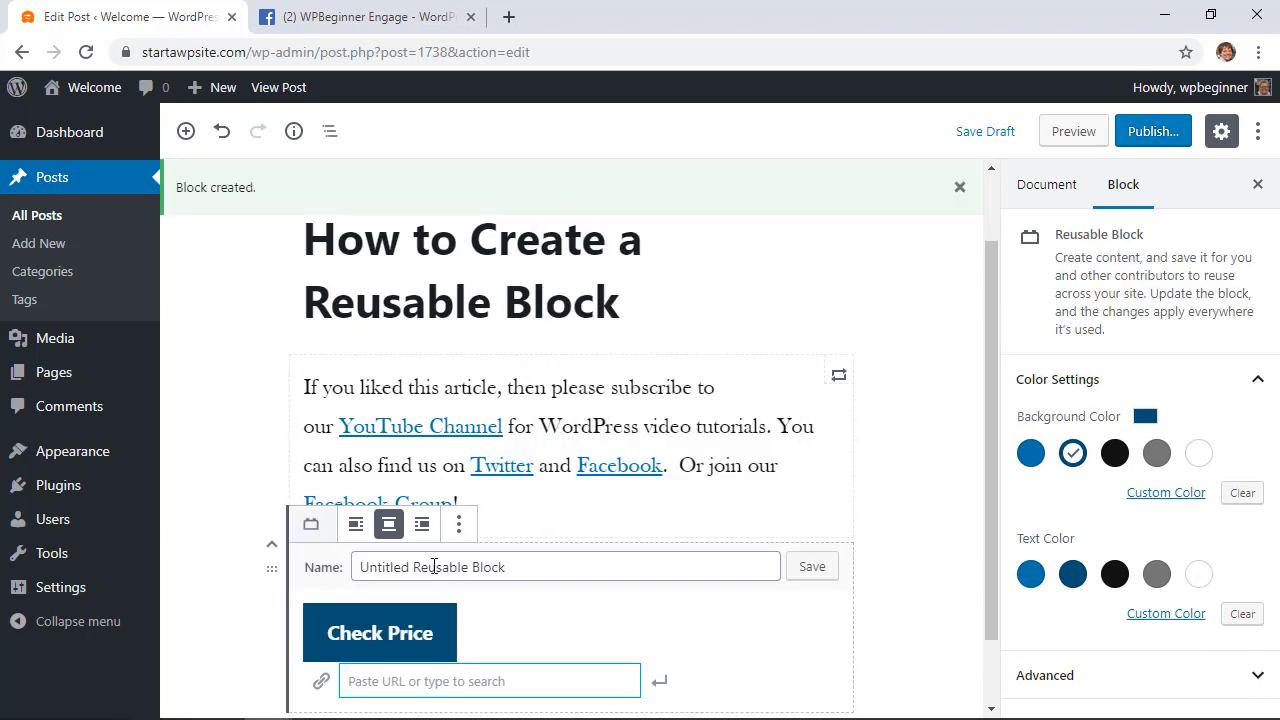
type("Designed Button")
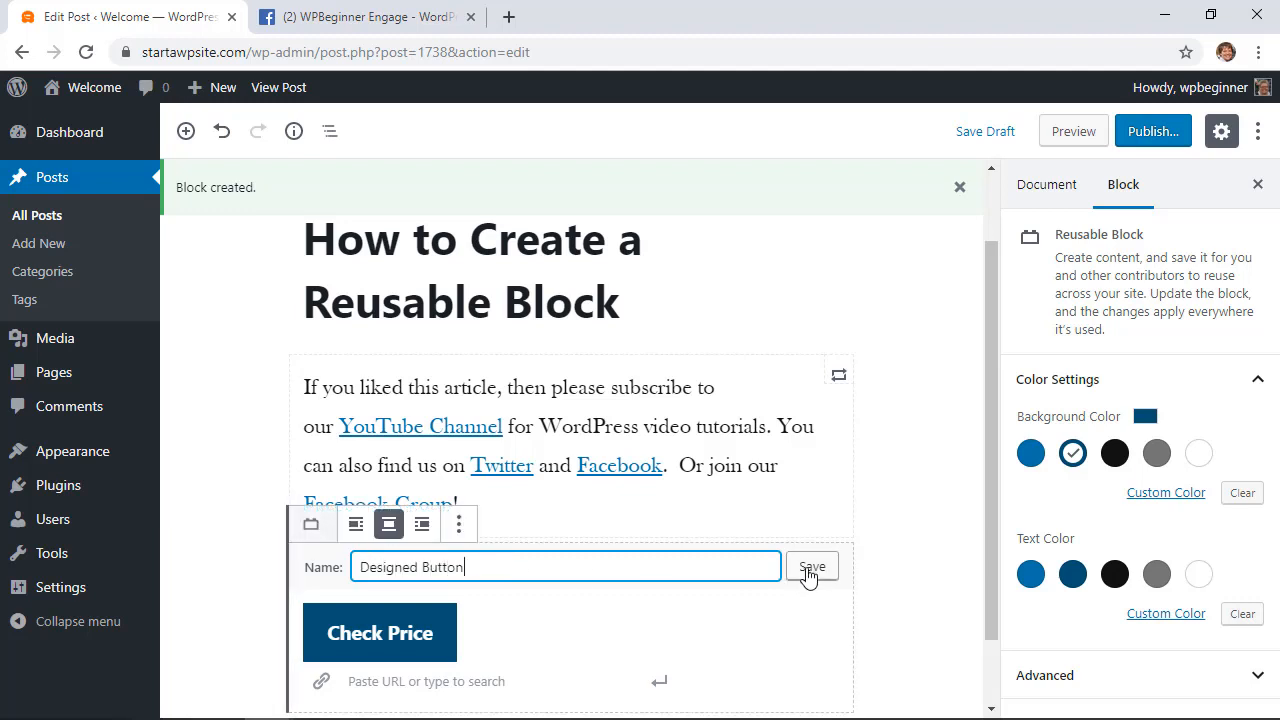
left_click(812, 567)
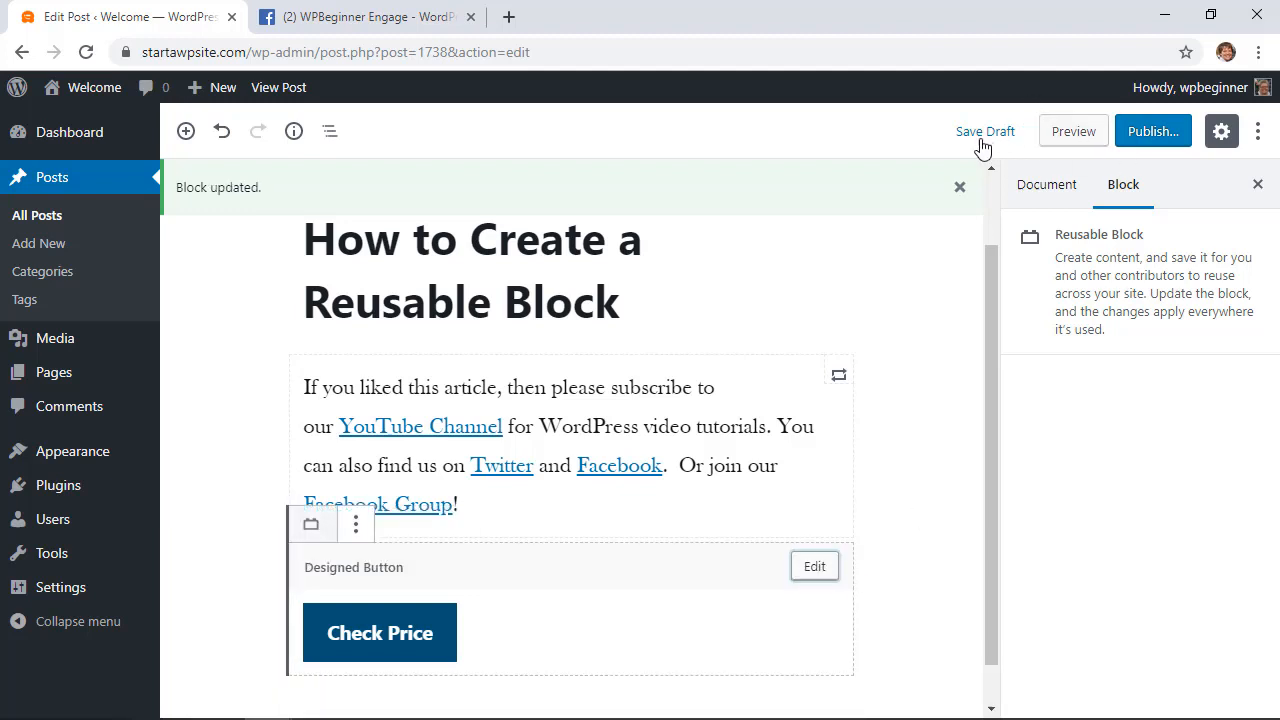
left_click(985, 131)
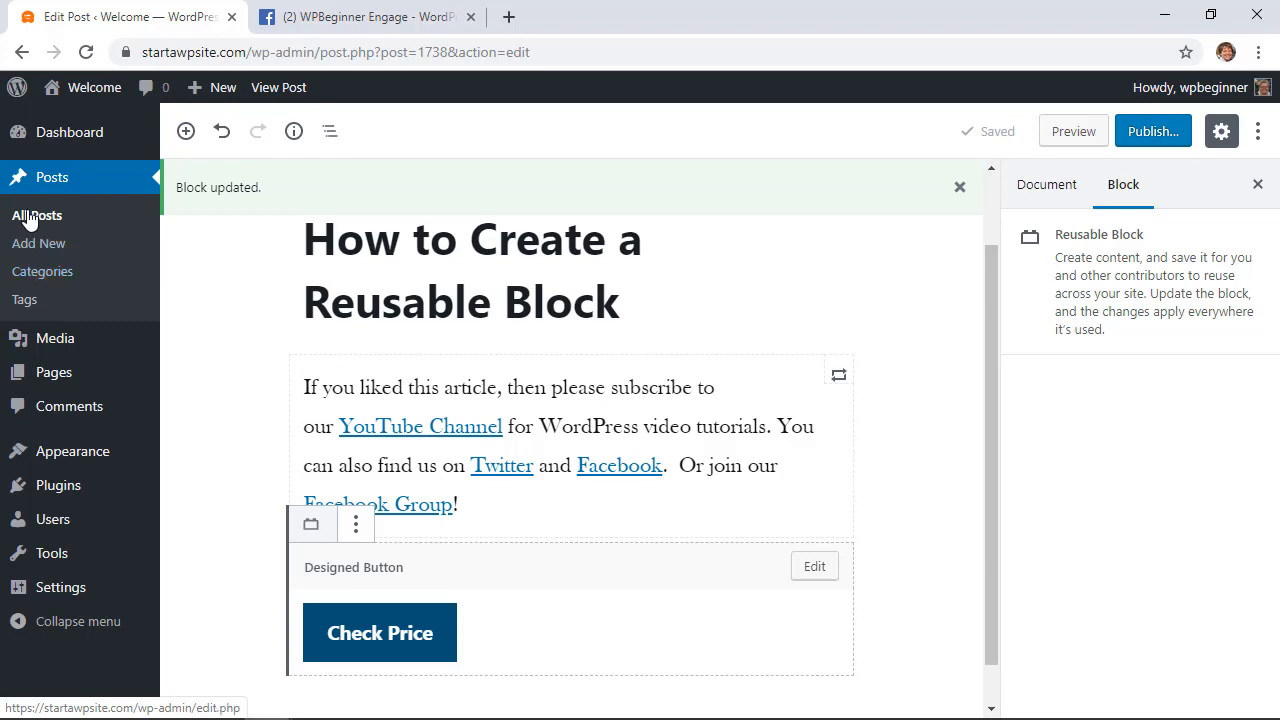
left_click(37, 215)
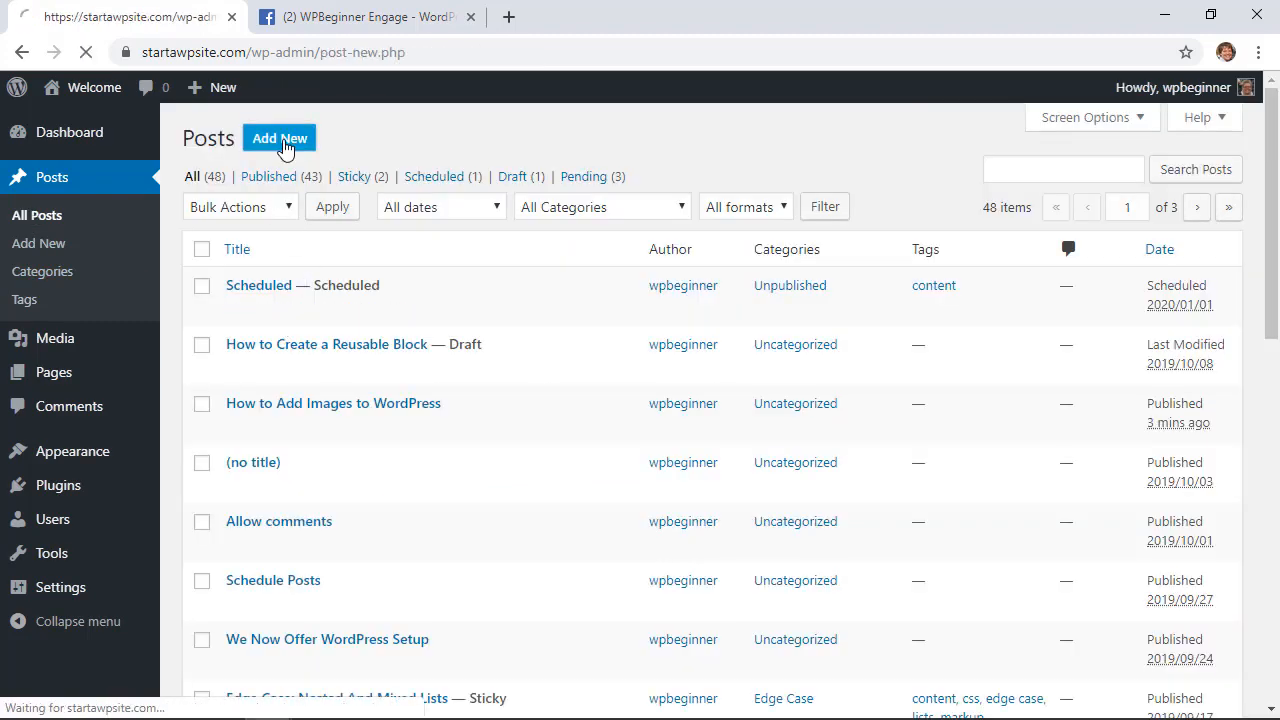
Create a post titled 'New Button' containing the Designed Button reusable block
left_click(279, 138)
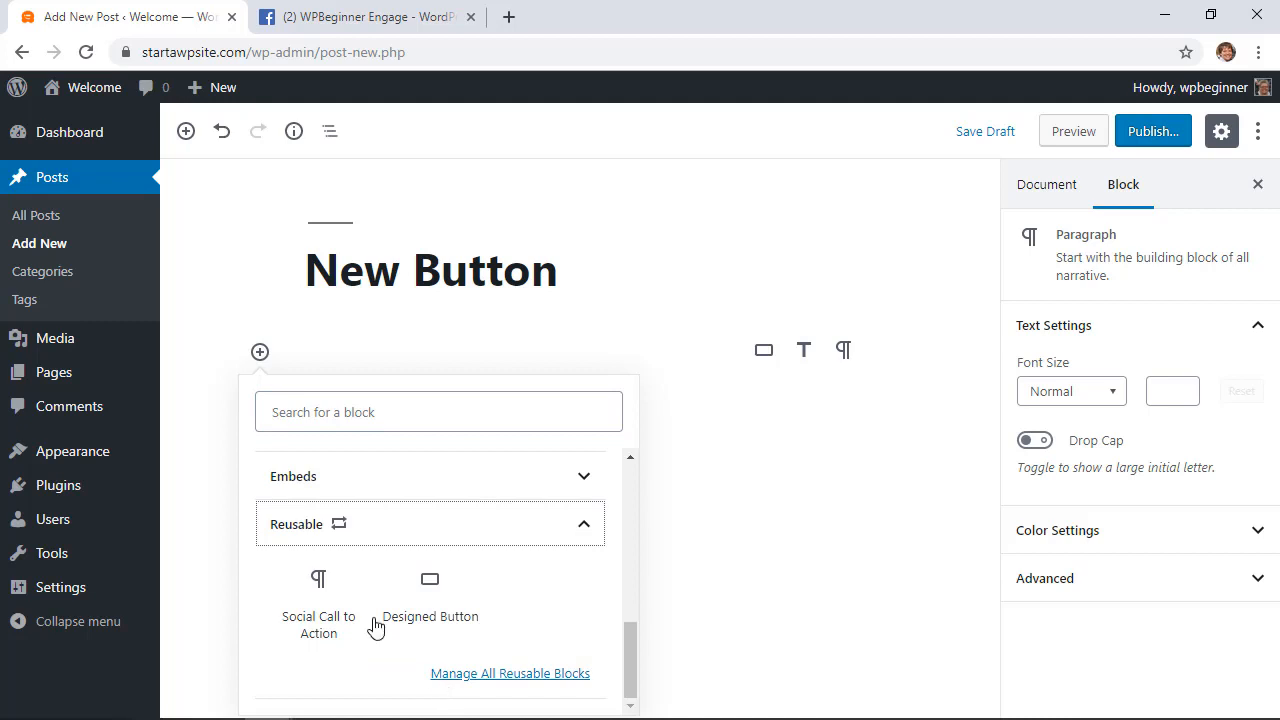
mouse_move(430, 593)
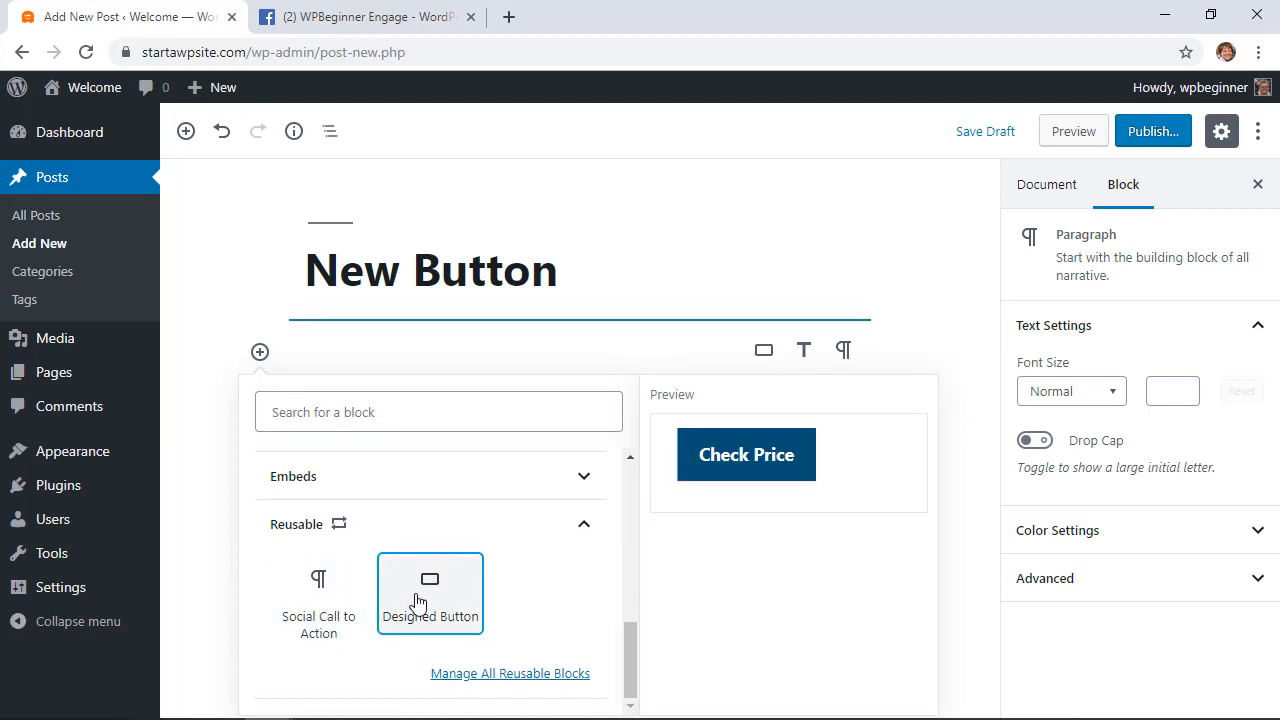
left_click(430, 594)
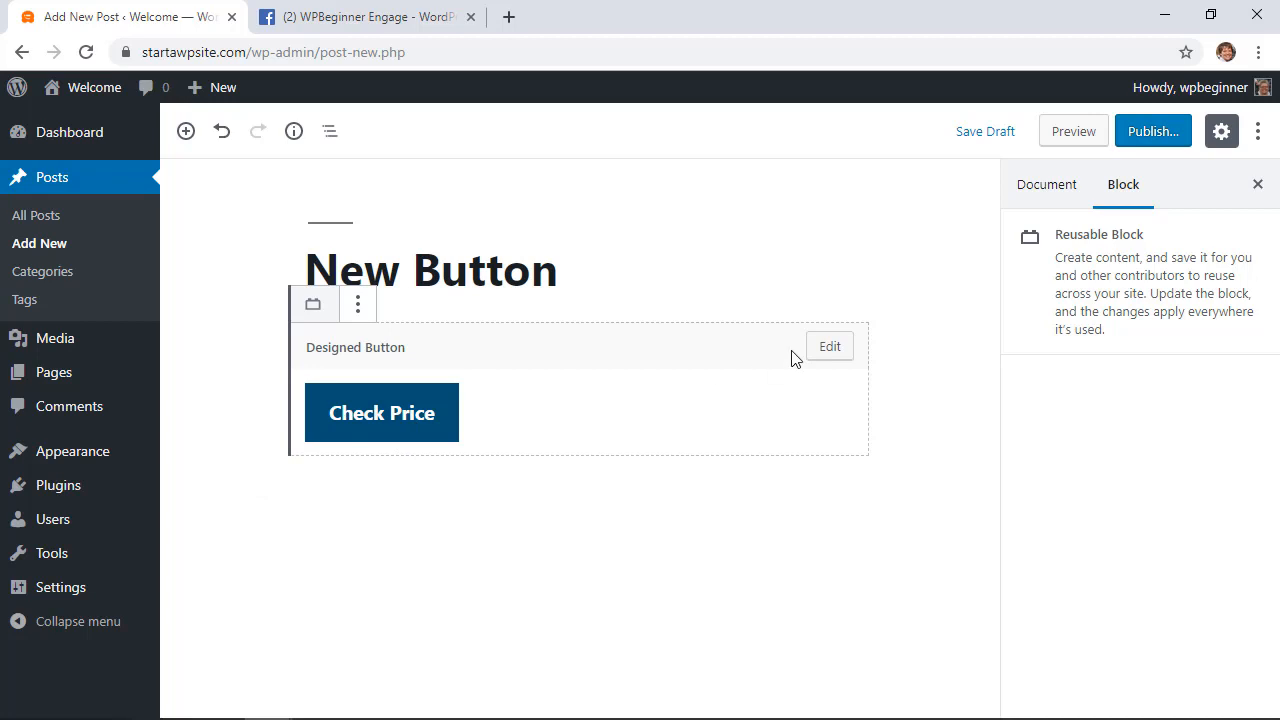
mouse_move(630, 433)
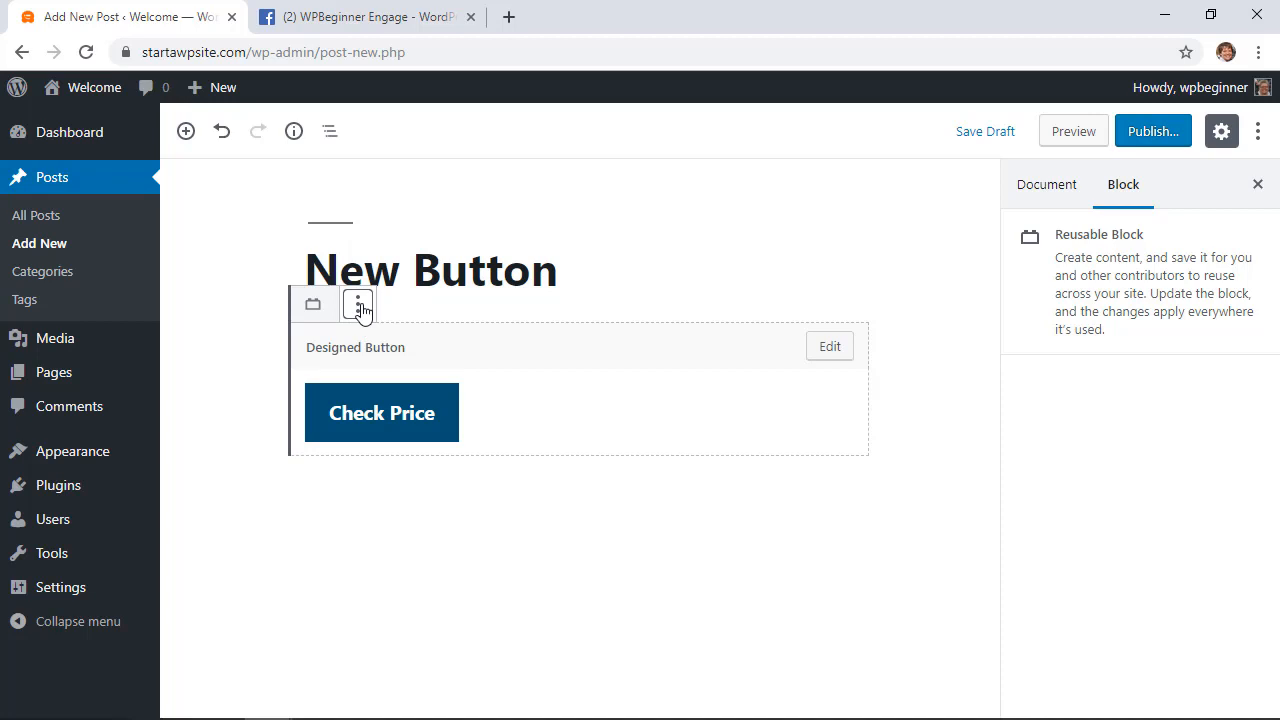
Convert the Designed Button to a regular, centred button linked to a wpbeginner URL
left_click(357, 304)
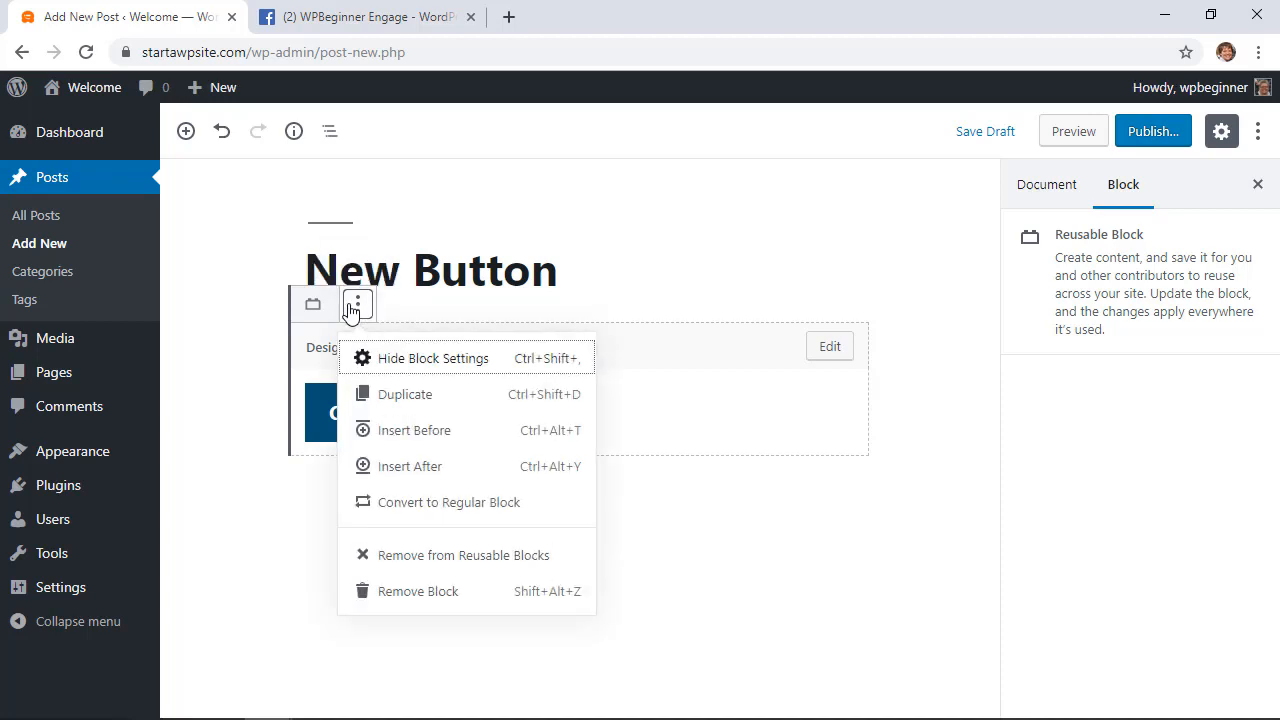
mouse_move(475, 590)
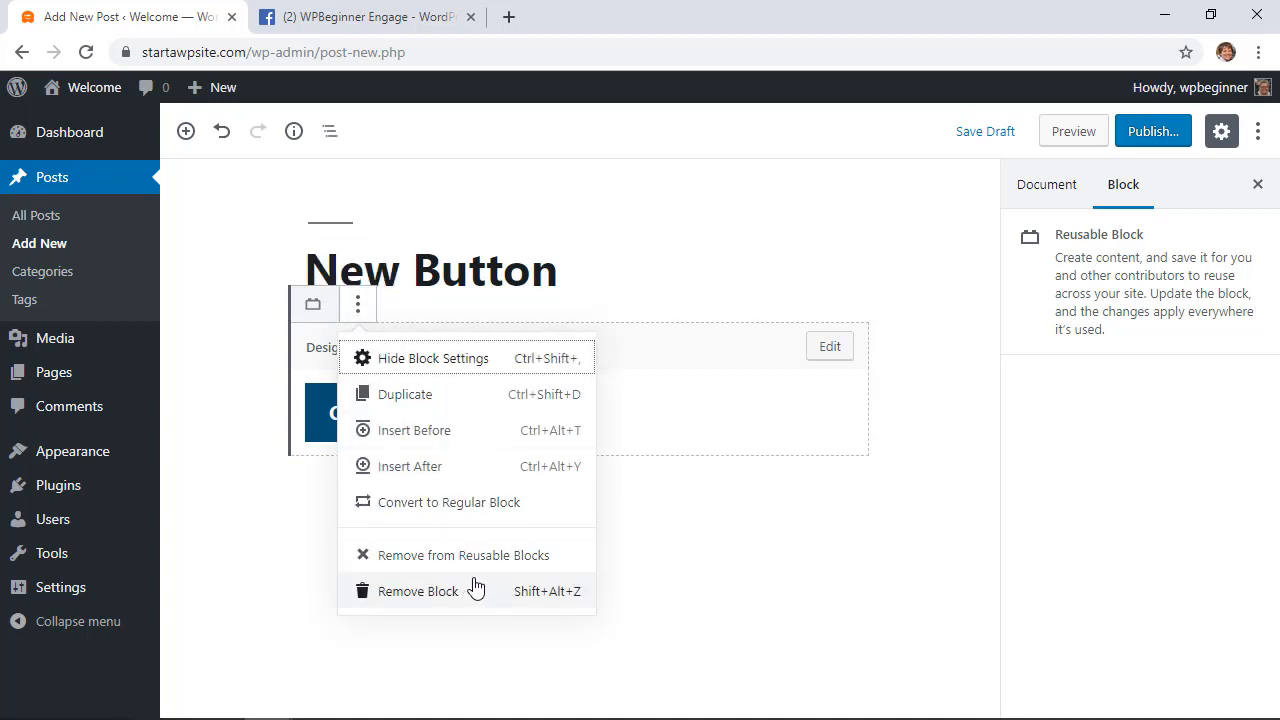
mouse_move(448, 502)
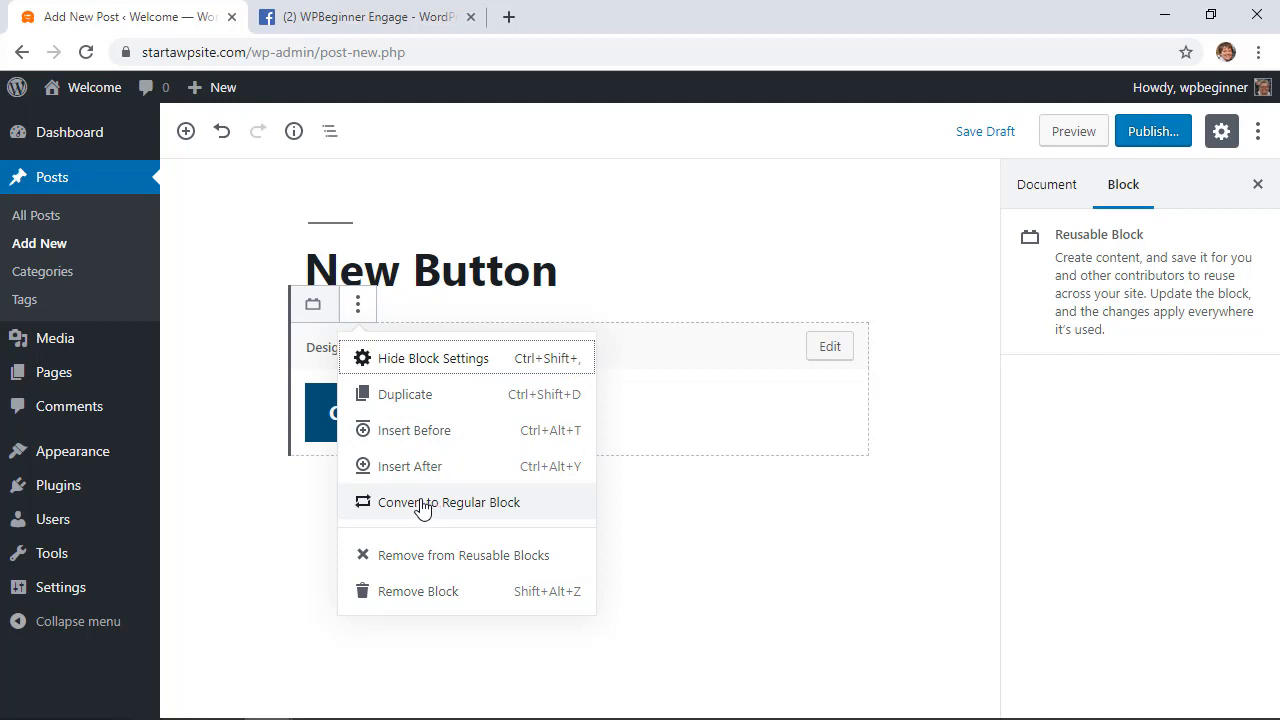
left_click(448, 502)
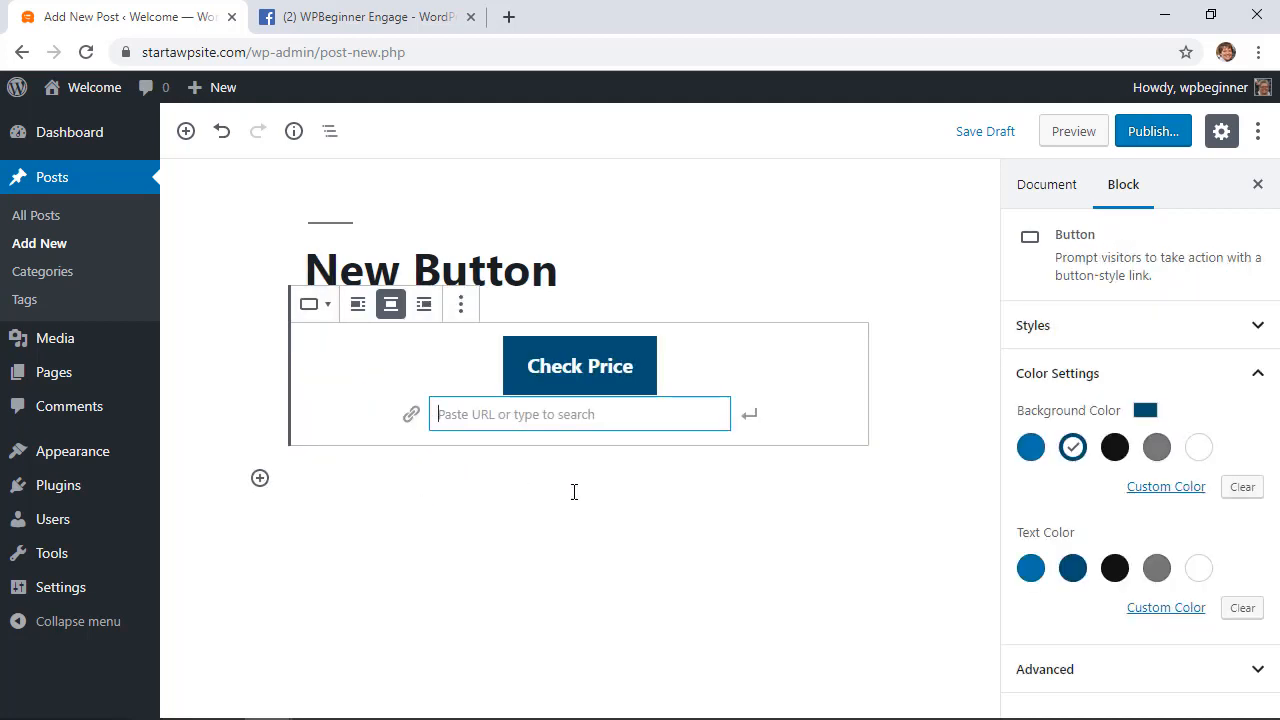
type("https://wpbeginne")
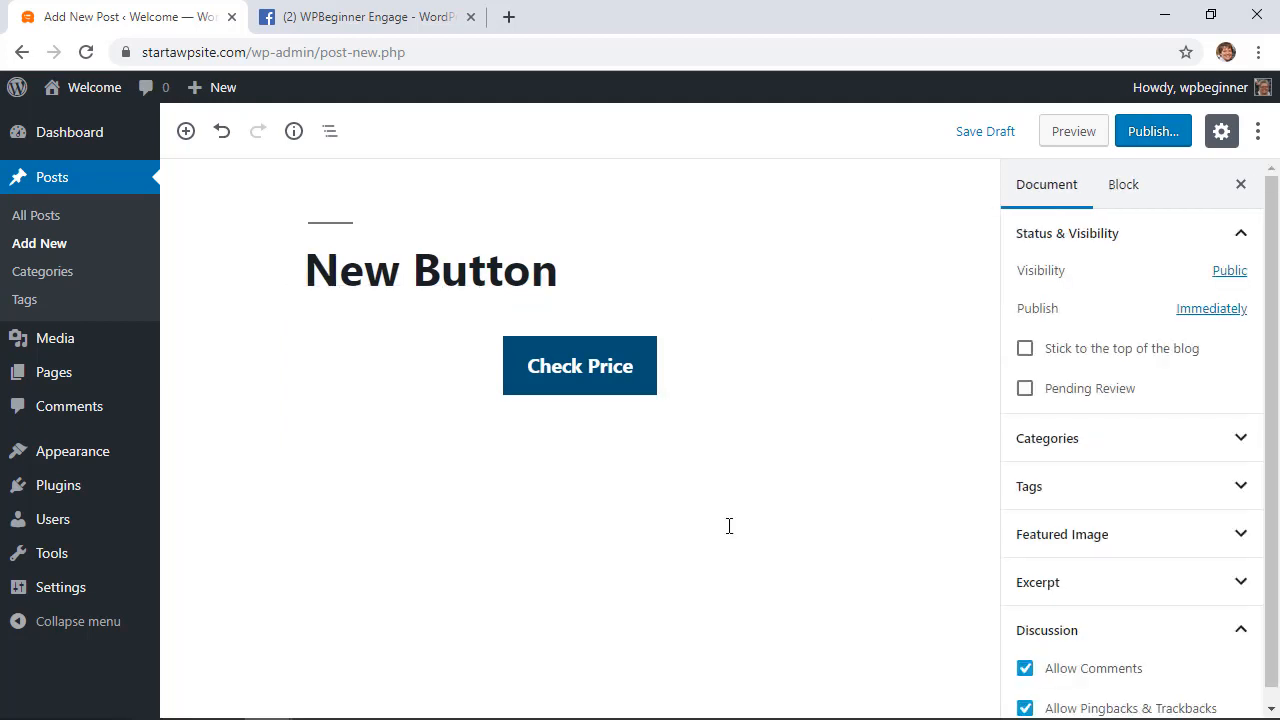
left_click(728, 526)
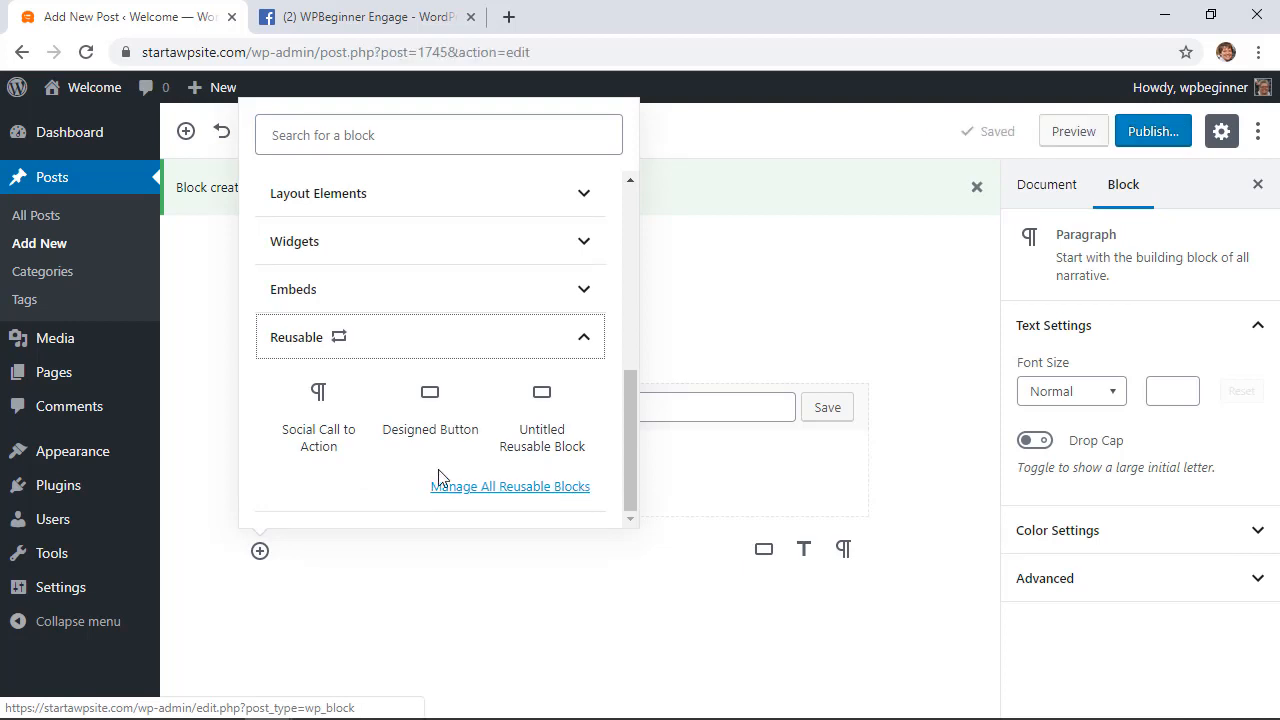
mouse_move(260, 551)
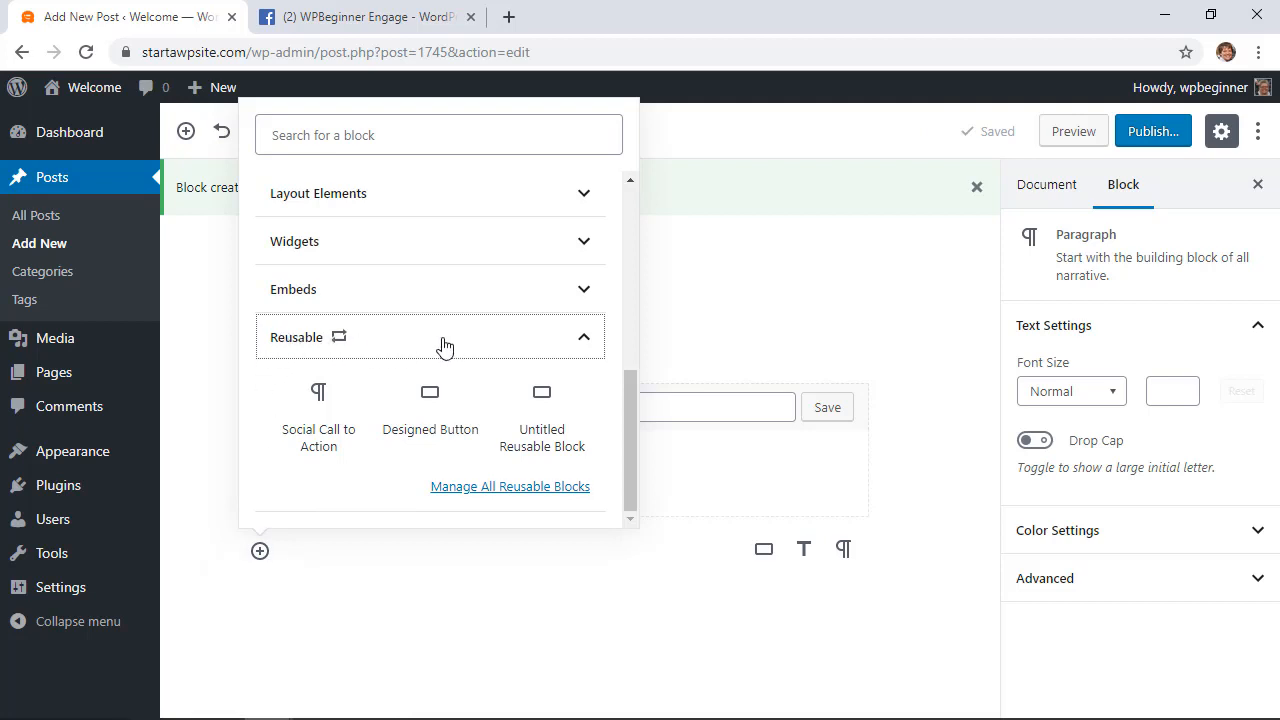
mouse_move(393, 474)
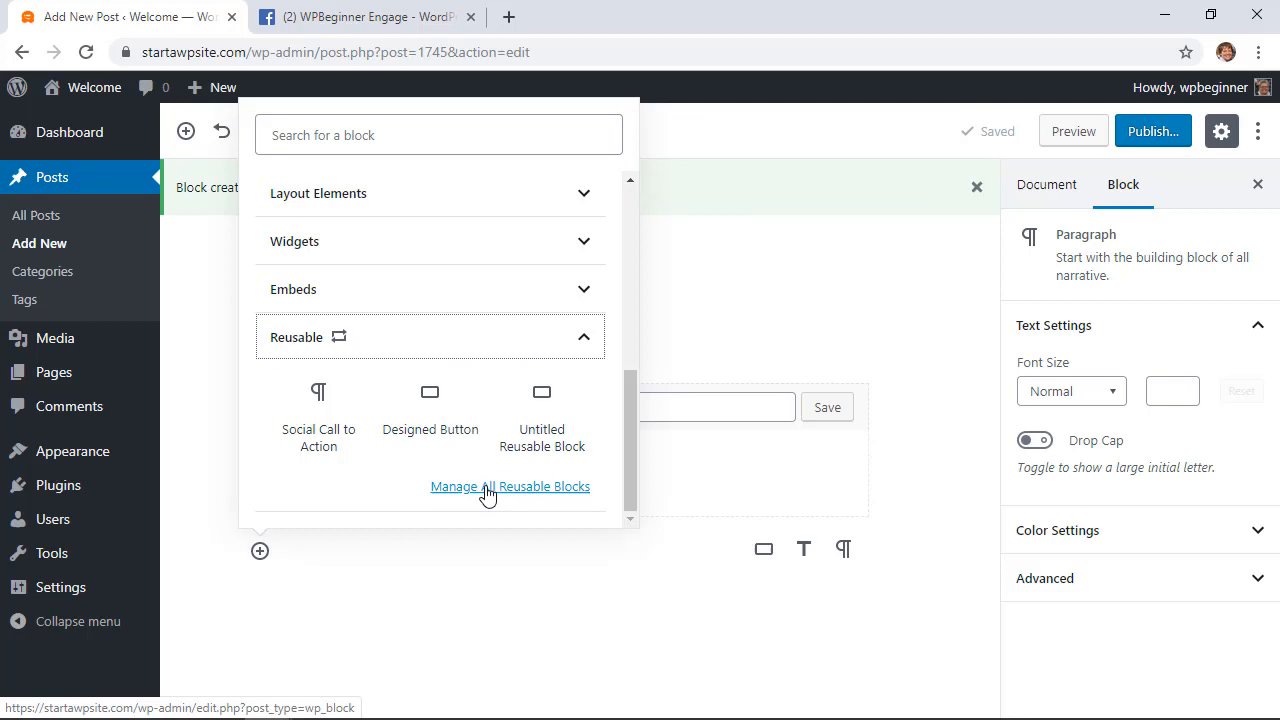
Open Manage All Reusable Blocks from the inserter's Reusable section
left_click(510, 486)
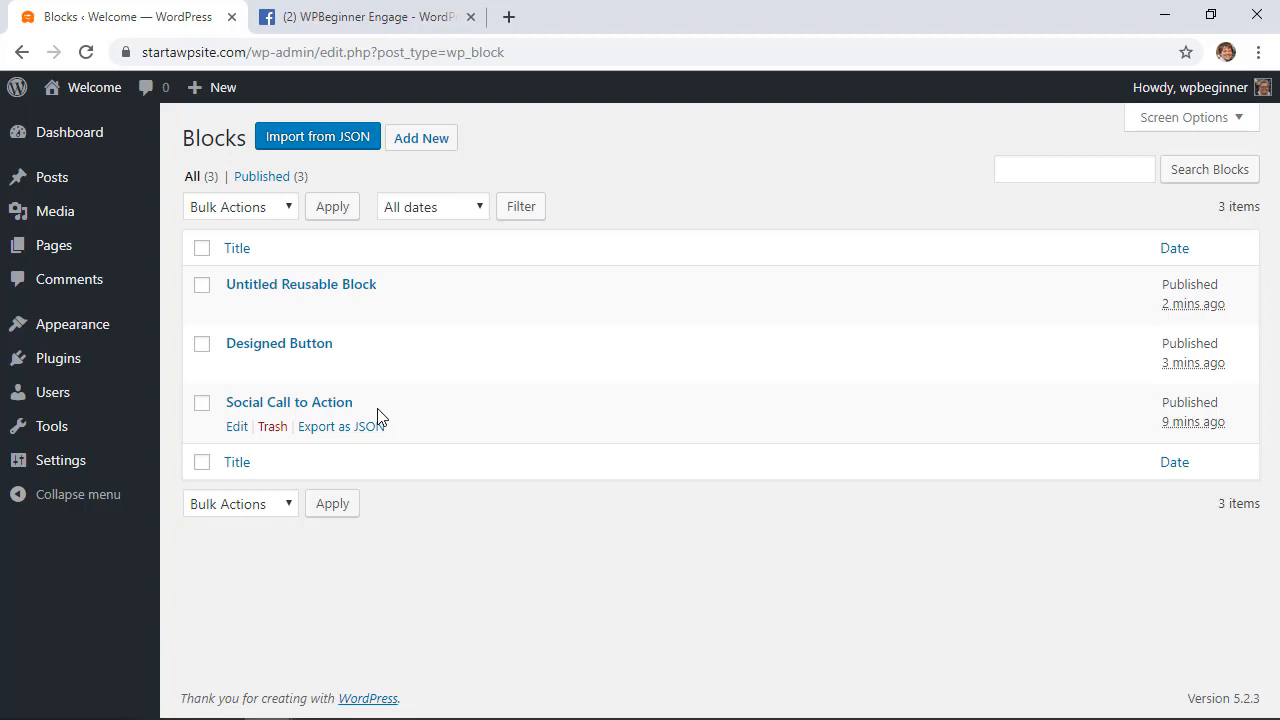
mouse_move(315, 315)
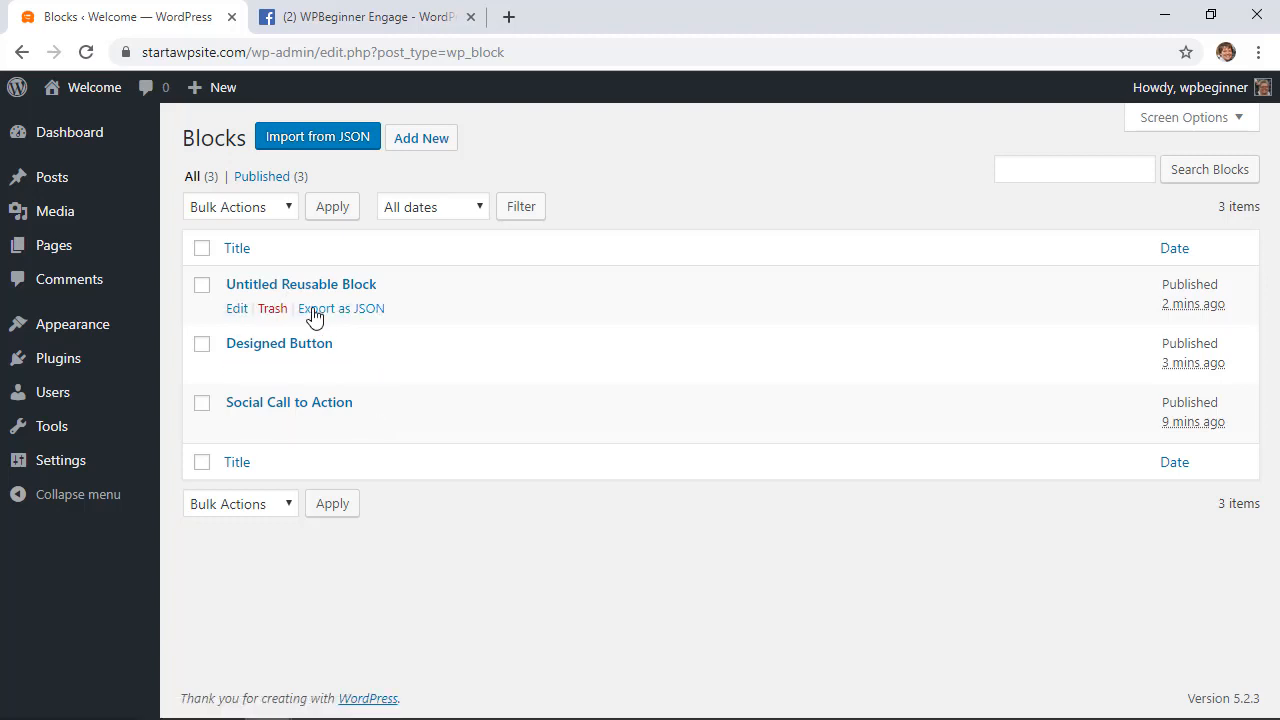
Export Untitled Reusable Block as untitled-reusable-block.json
left_click(340, 308)
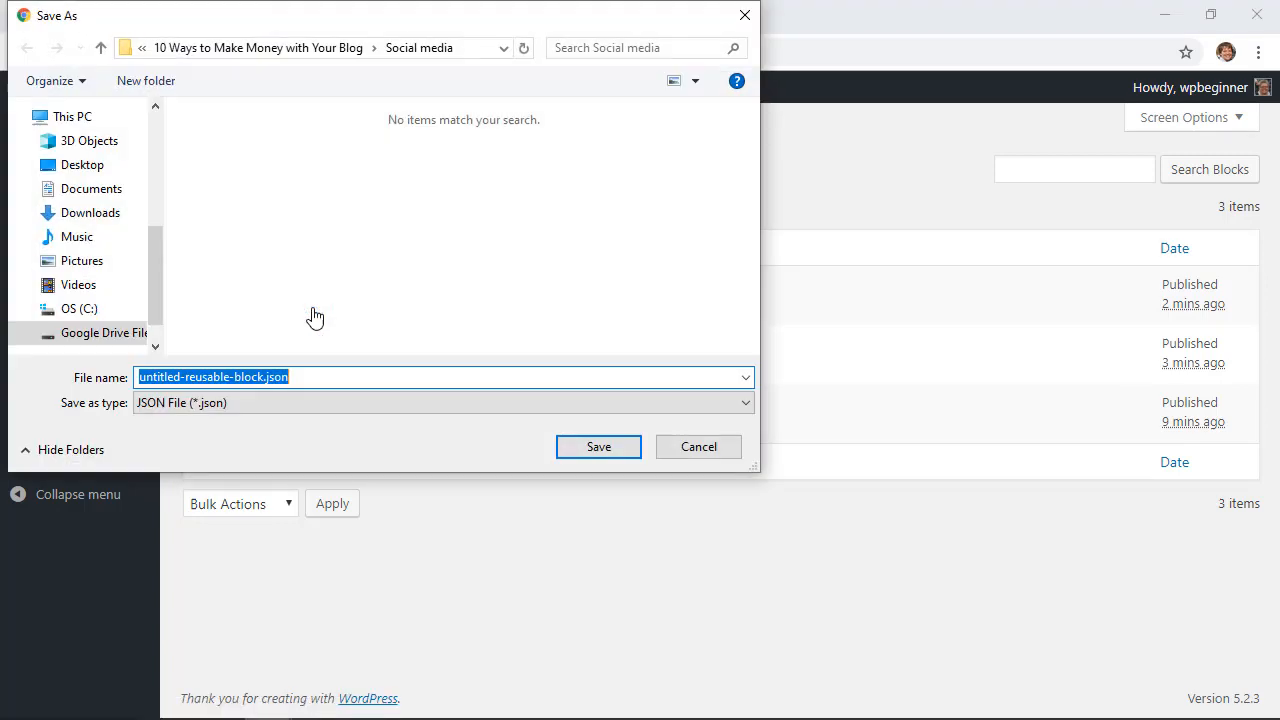
mouse_move(508, 377)
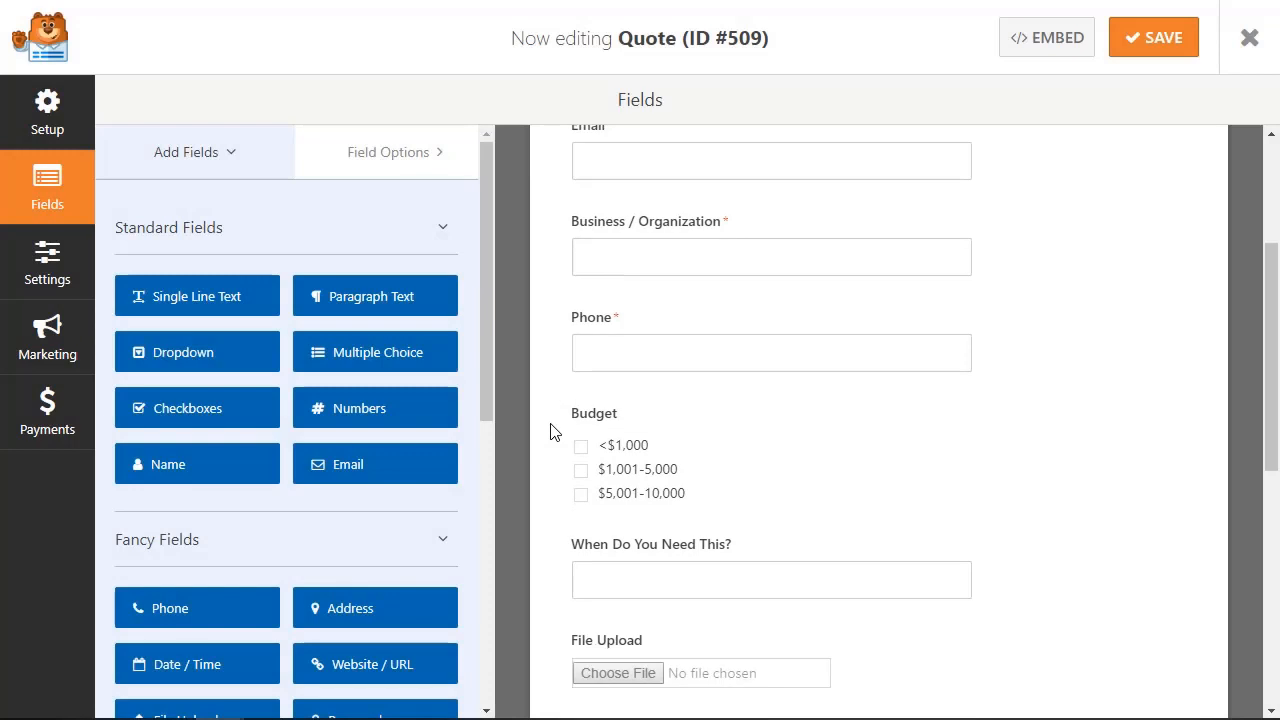
Show the Quote form's Payments section with the PayPal Standard and Stripe integrations
scroll("down", 3)
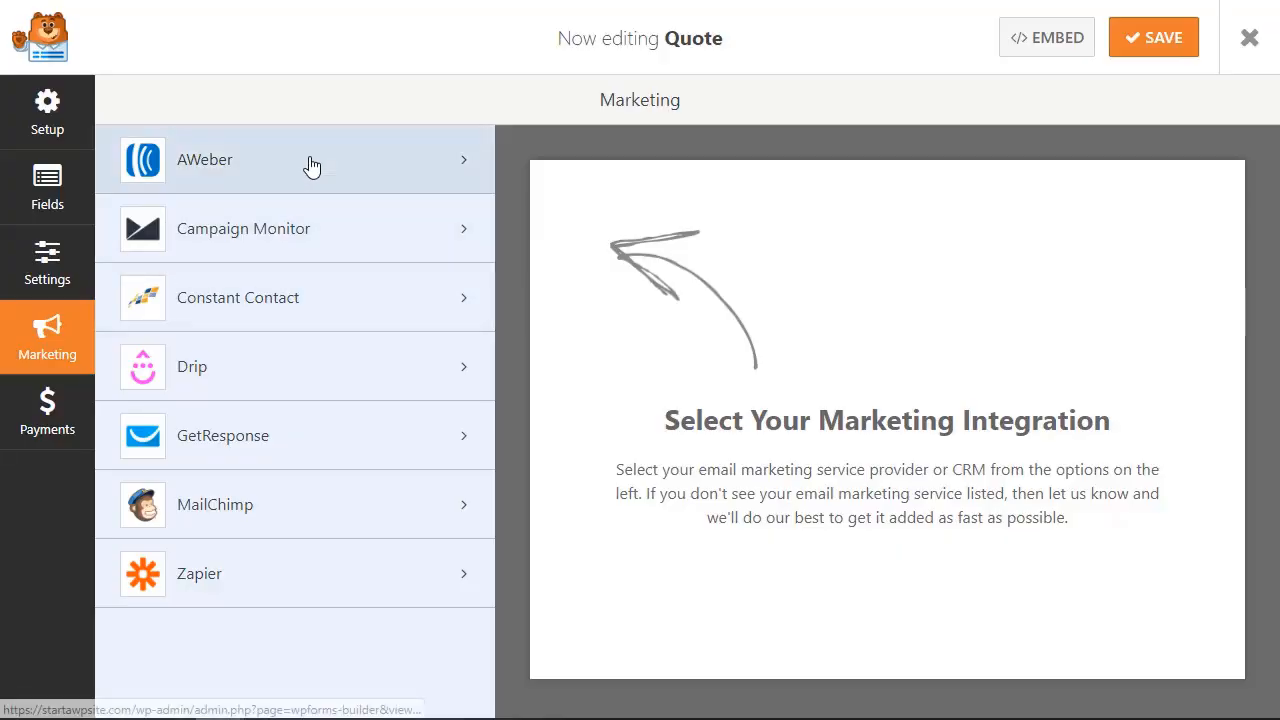
mouse_move(366, 228)
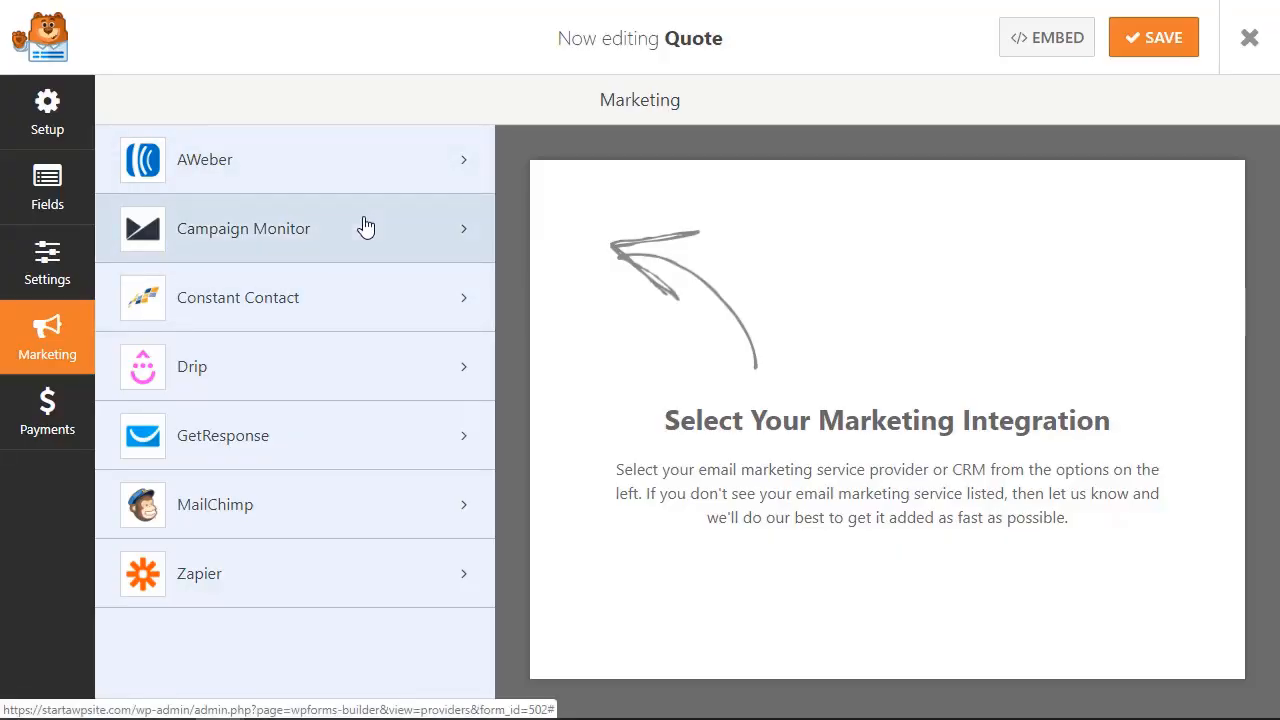
left_click(47, 413)
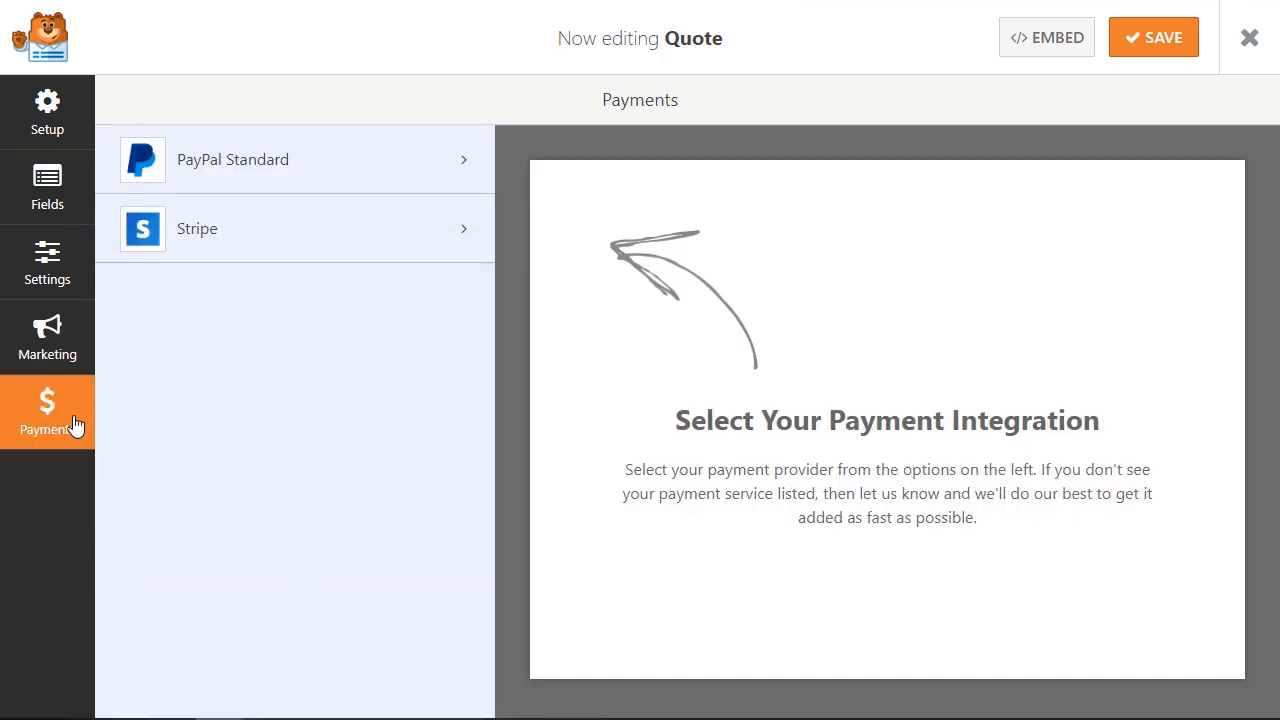